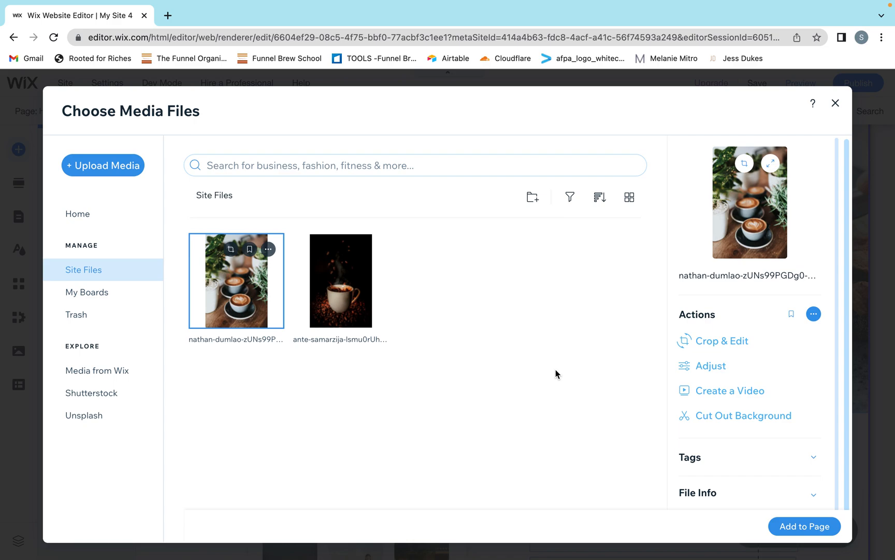
{"action": "mouse_move", "coordinate": [541, 364]}
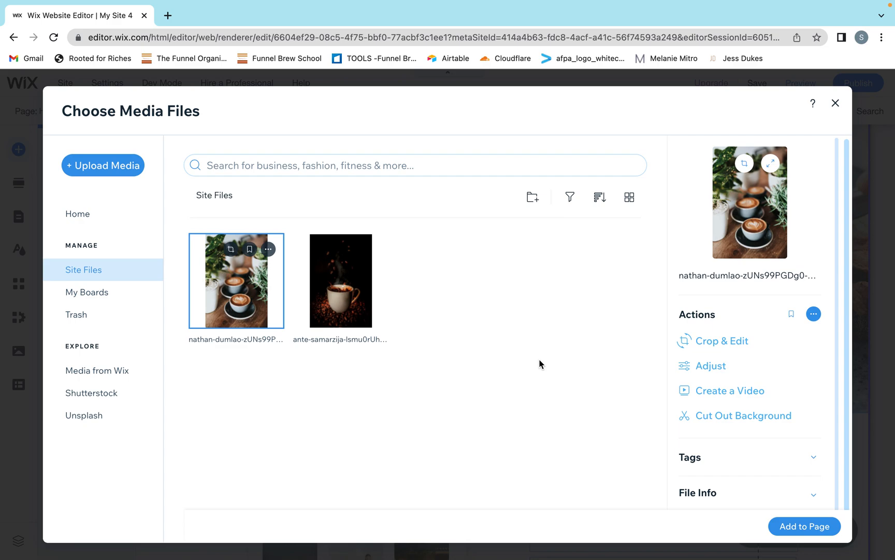
{"action": "mouse_move", "coordinate": [486, 406]}
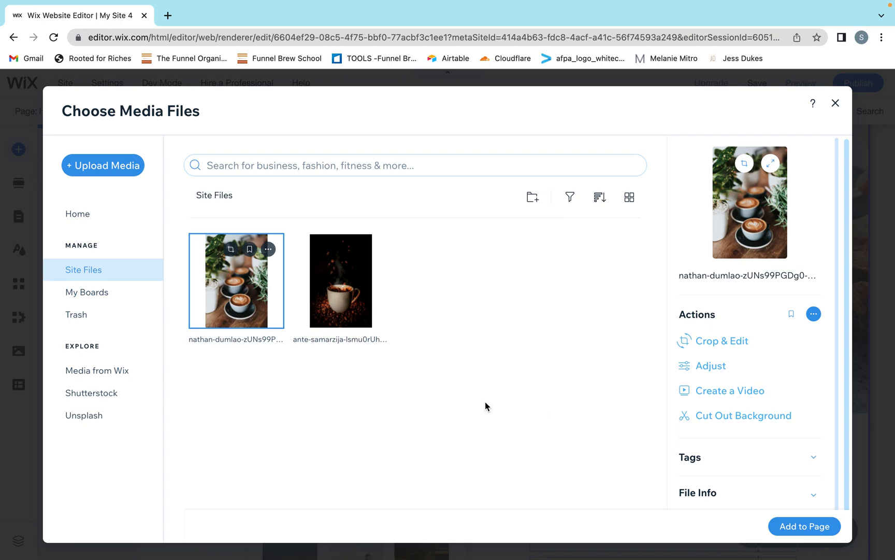
{"action": "mouse_move", "coordinate": [285, 351]}
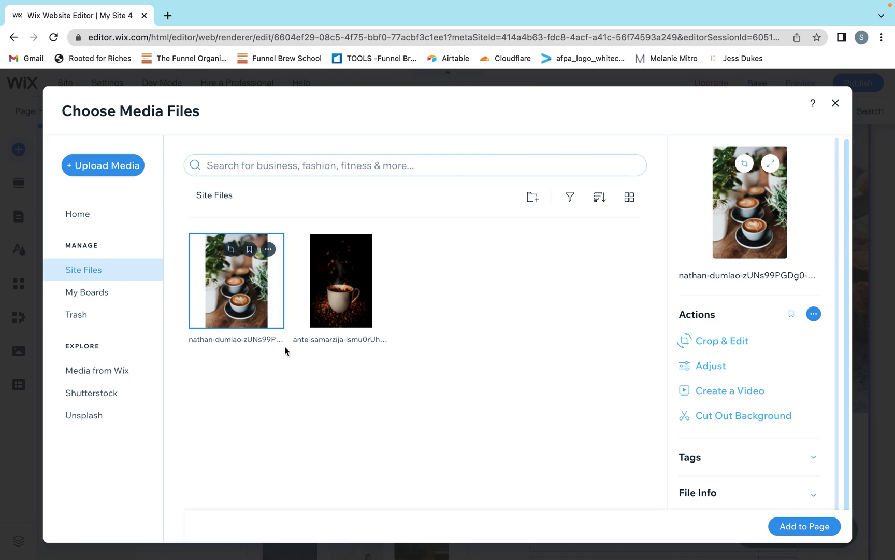
{"action": "mouse_move", "coordinate": [355, 396]}
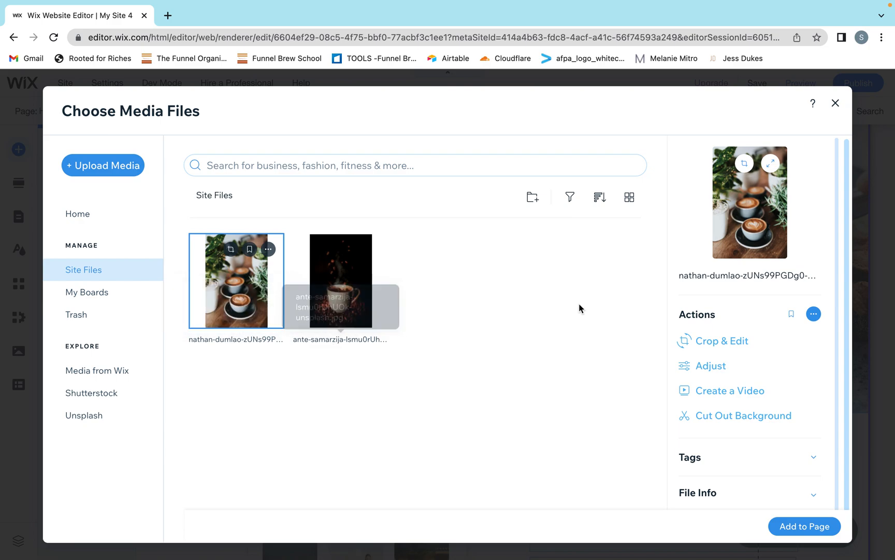
{"action": "mouse_move", "coordinate": [364, 422]}
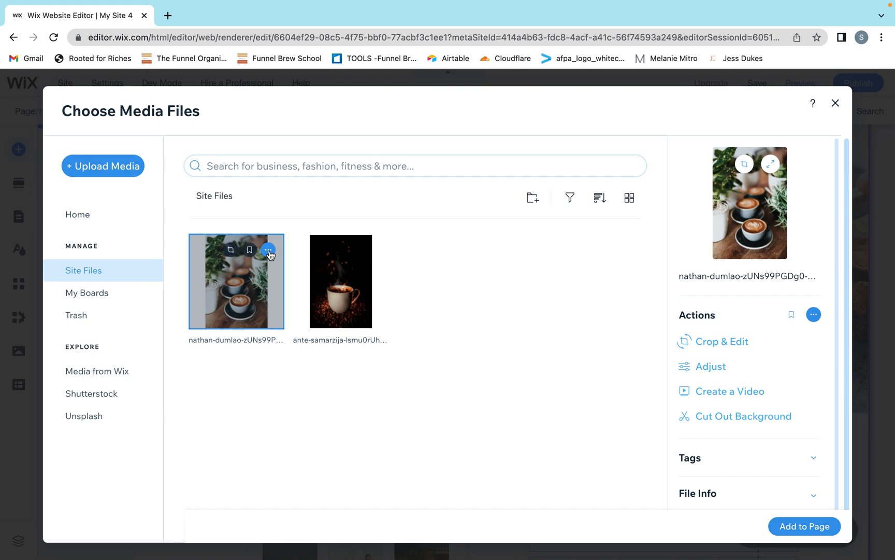
Step: Open the latte photo in Photo Studio on the Crop & Resize tool
{"action": "left_click", "coordinate": [268, 250]}
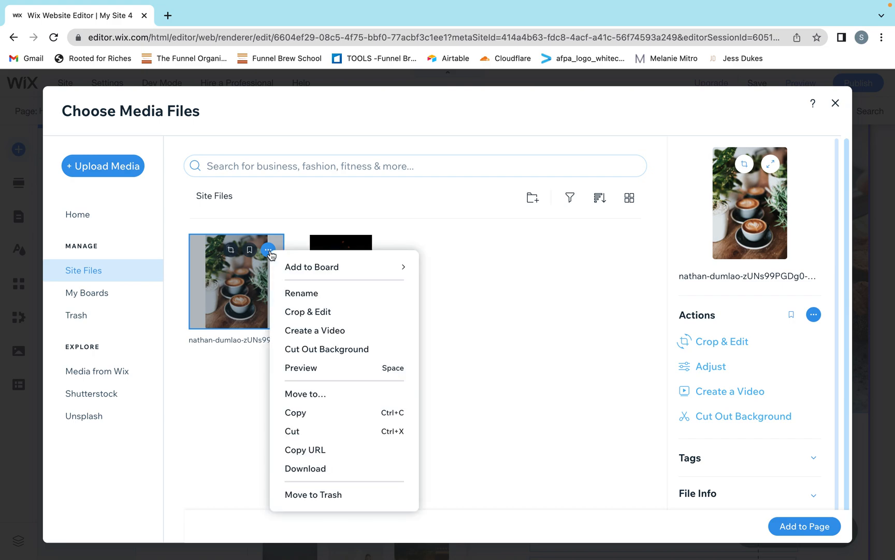
{"action": "mouse_move", "coordinate": [304, 282]}
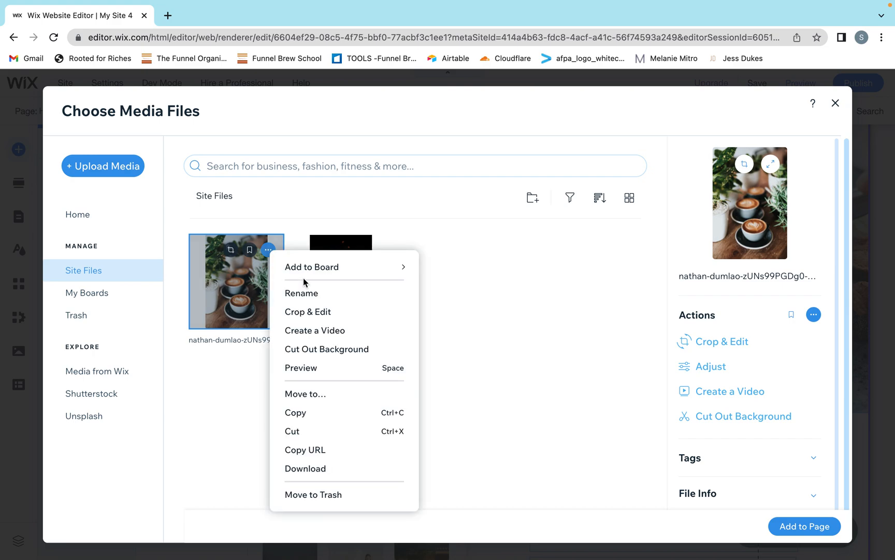
{"action": "mouse_move", "coordinate": [326, 317]}
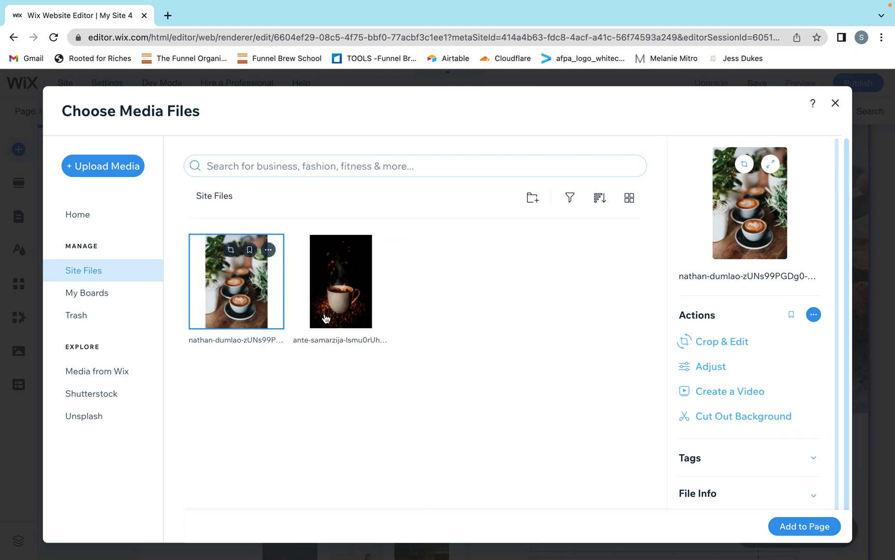
{"action": "left_click", "coordinate": [722, 342]}
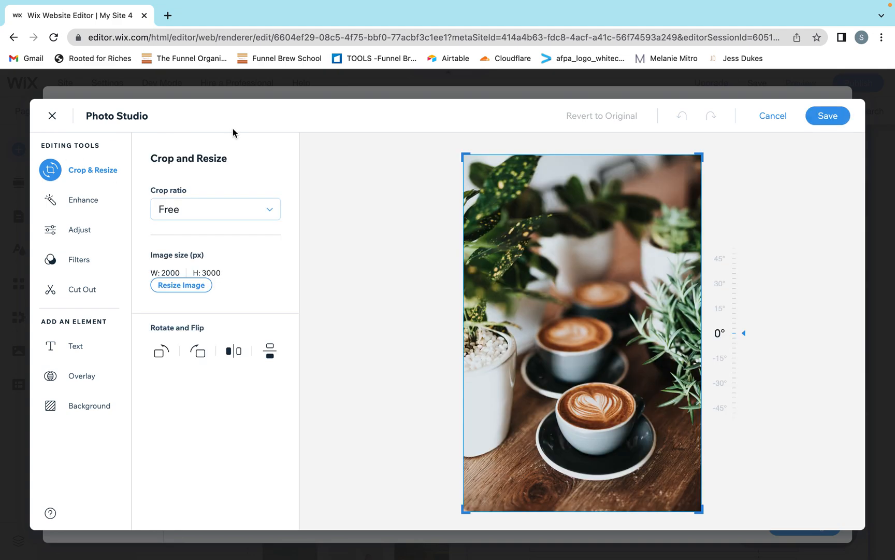
{"action": "mouse_move", "coordinate": [229, 315]}
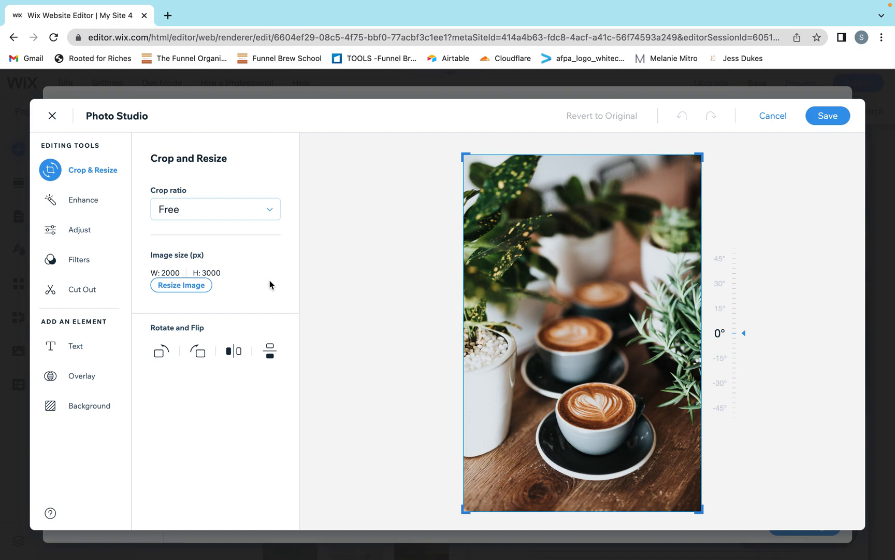
{"action": "mouse_move", "coordinate": [650, 150]}
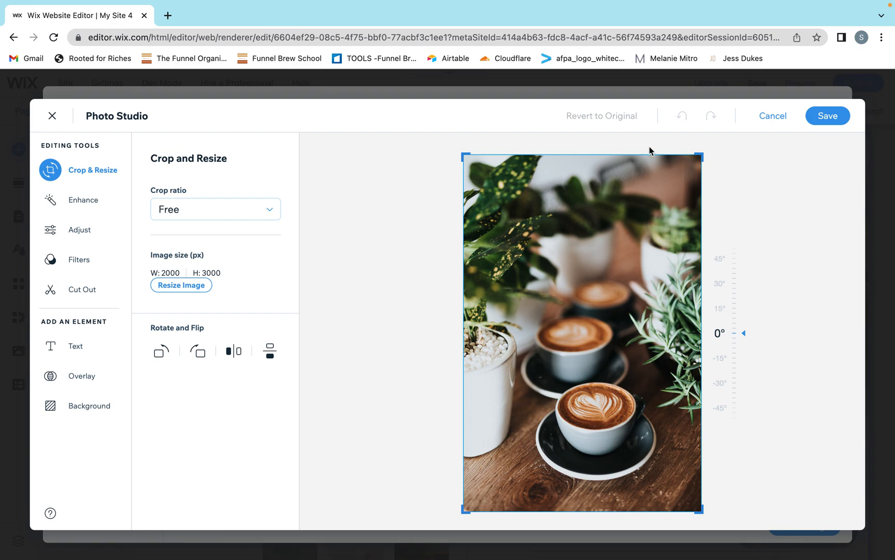
{"action": "mouse_move", "coordinate": [305, 393]}
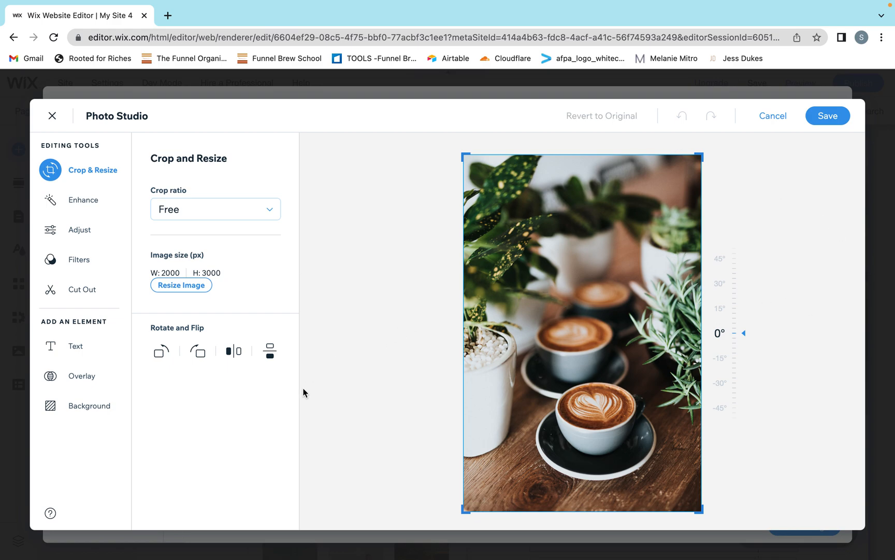
Step: Enter width 200 in Resize Image so the latte photo becomes 200 × 300 px
{"action": "left_click", "coordinate": [180, 285]}
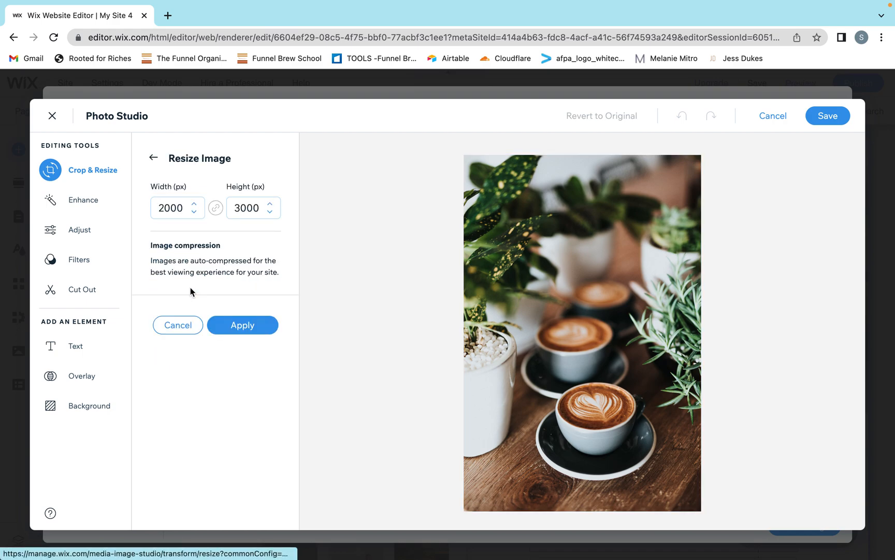
{"action": "left_click", "coordinate": [173, 208]}
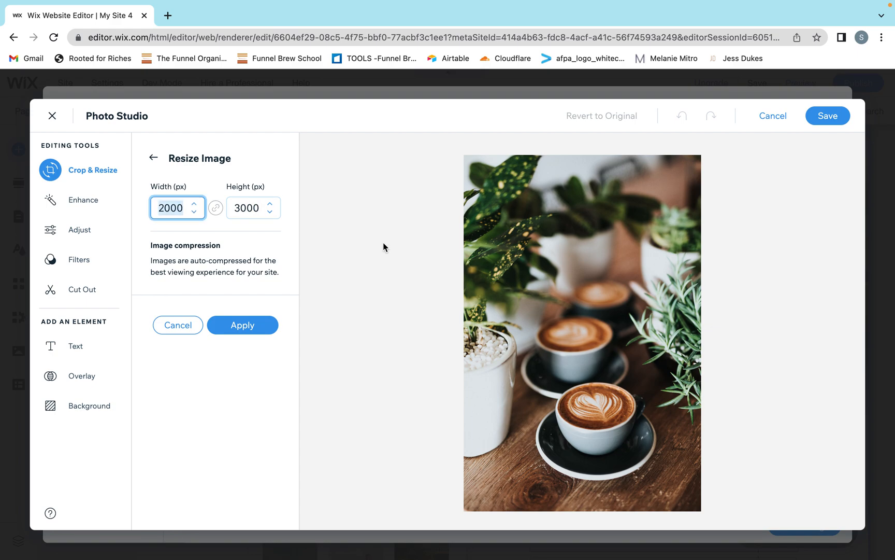
{"action": "type", "text": "3"}
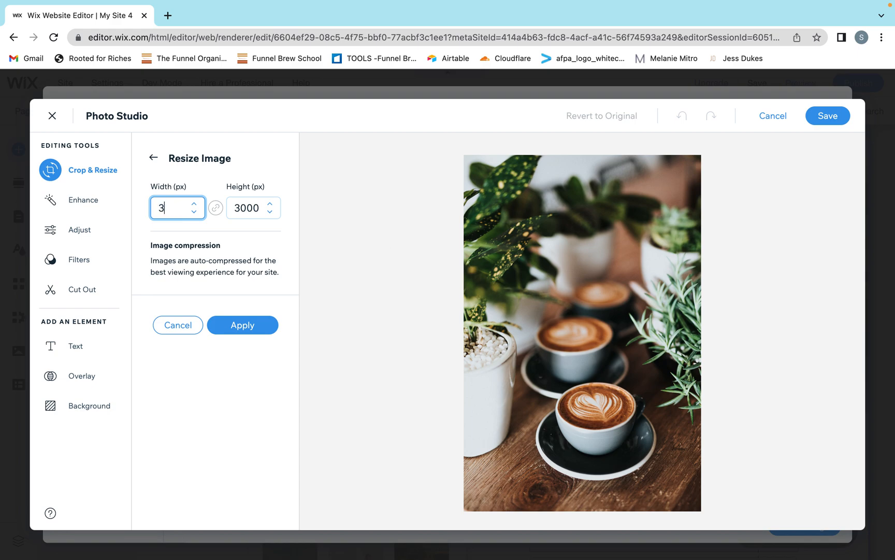
{"action": "type", "text": "00"}
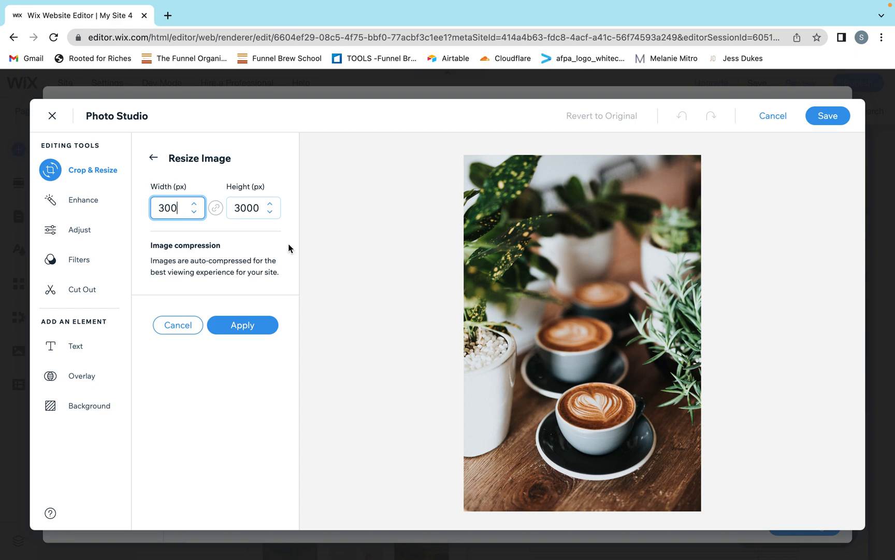
{"action": "type", "text": "450"}
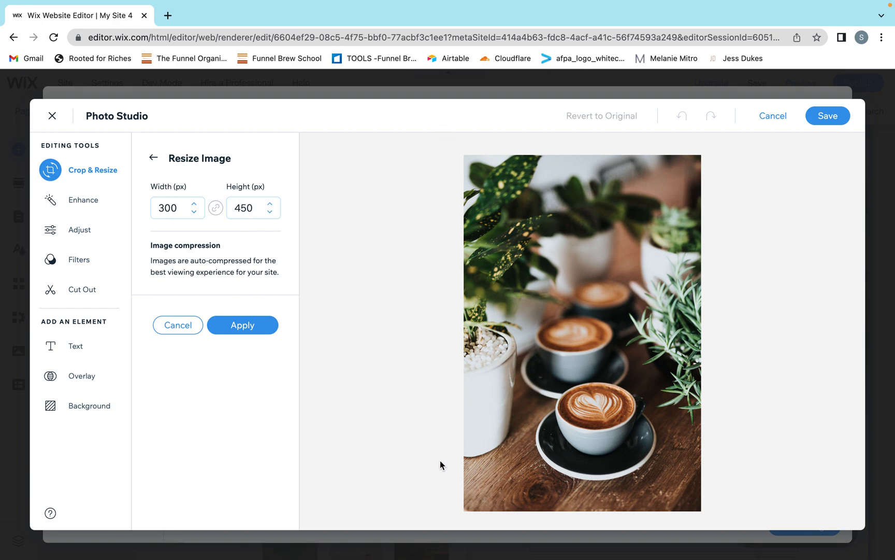
{"action": "mouse_move", "coordinate": [177, 162]}
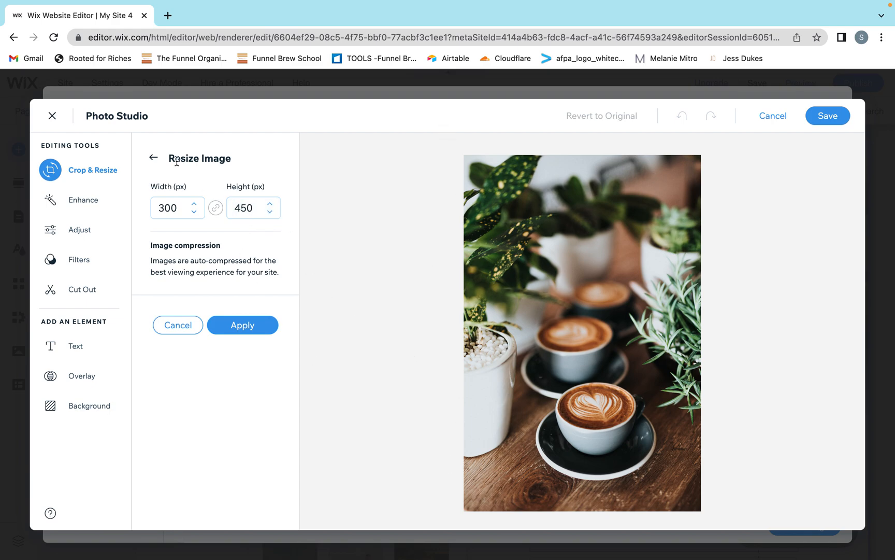
{"action": "left_click", "coordinate": [173, 208]}
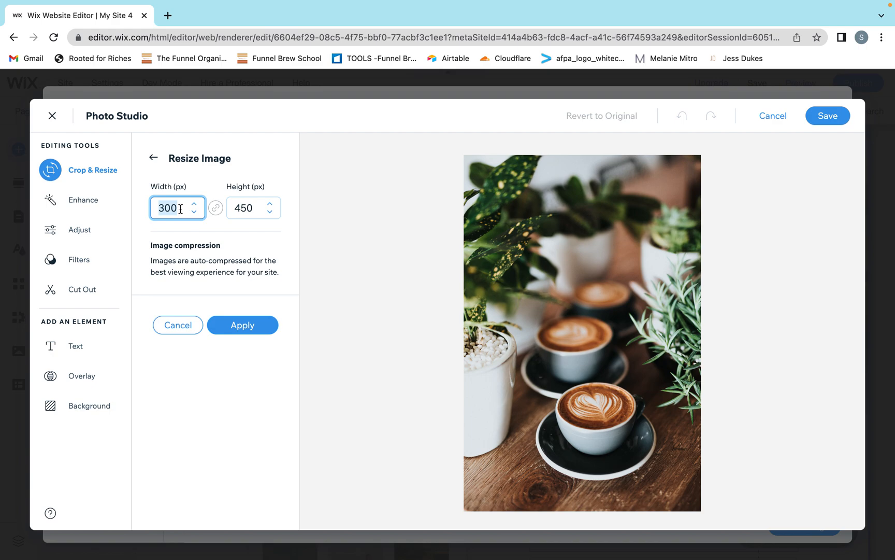
{"action": "type", "text": "200"}
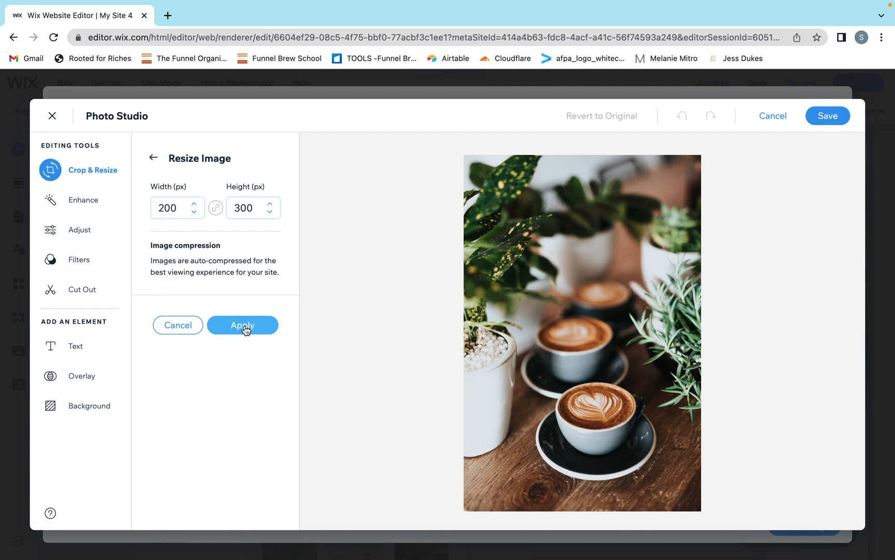
{"action": "mouse_move", "coordinate": [161, 256]}
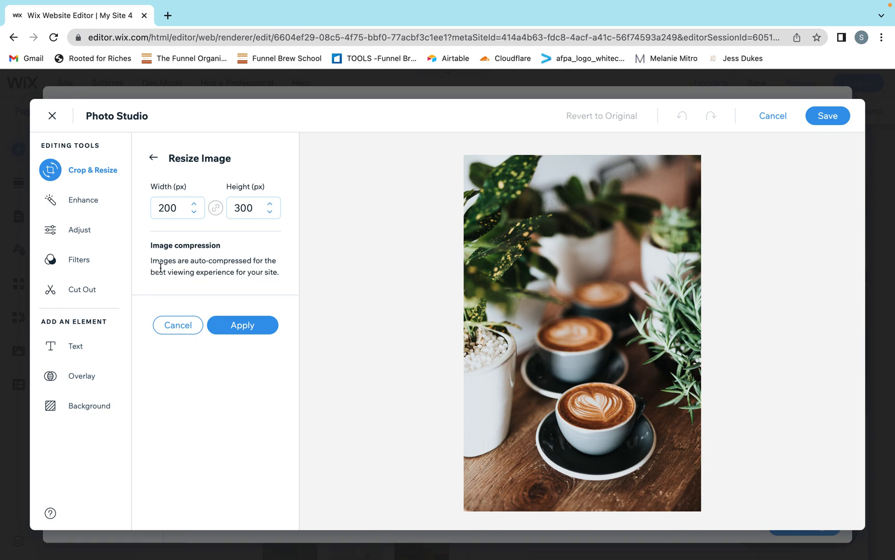
{"action": "mouse_move", "coordinate": [338, 288]}
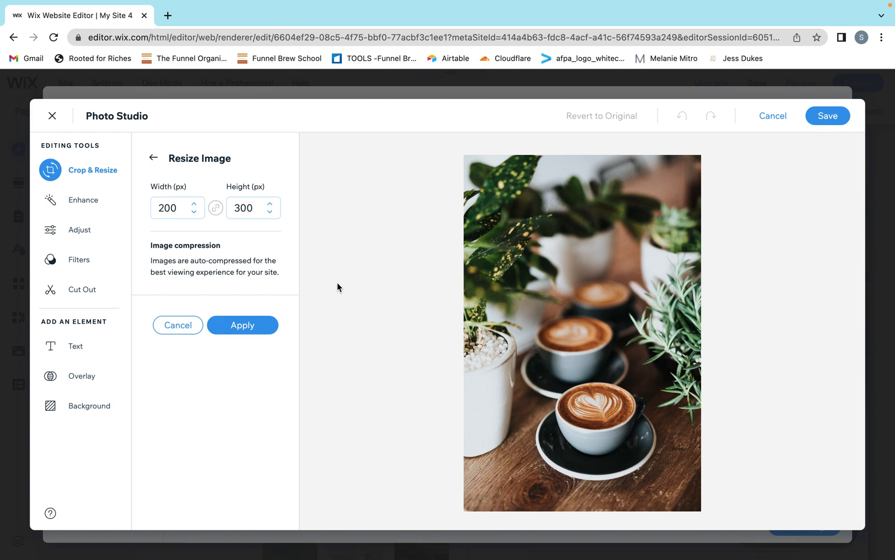
{"action": "mouse_move", "coordinate": [342, 219]}
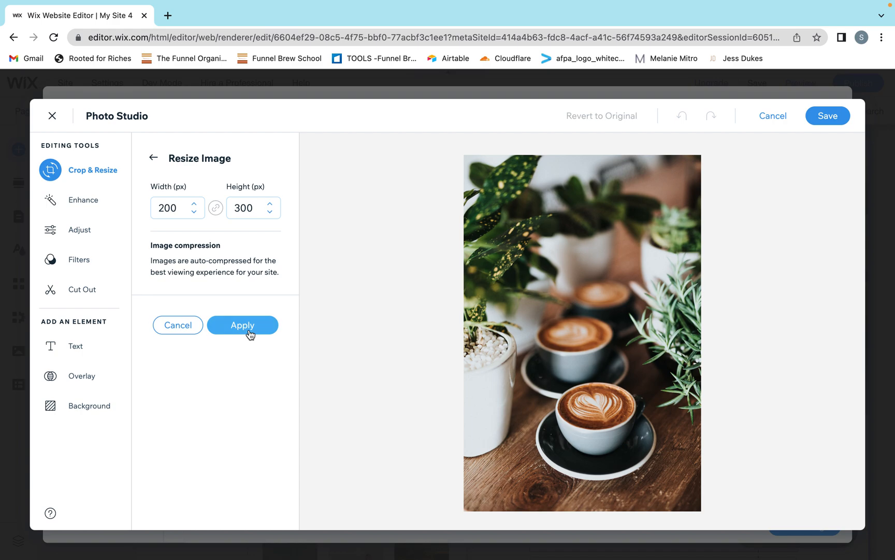
Step: Apply the 200 × 300 px resize and save the edited latte photo
{"action": "left_click", "coordinate": [242, 325]}
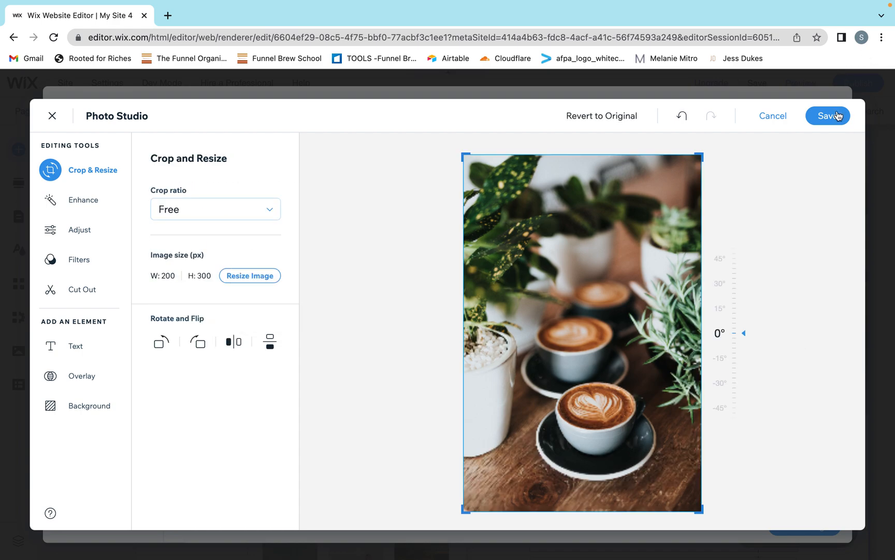
{"action": "left_click", "coordinate": [828, 116]}
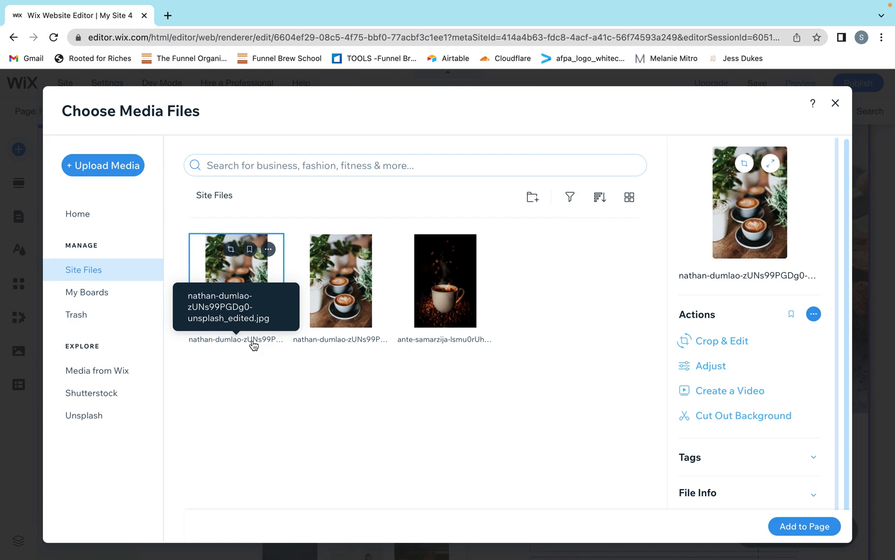
{"action": "mouse_move", "coordinate": [213, 304]}
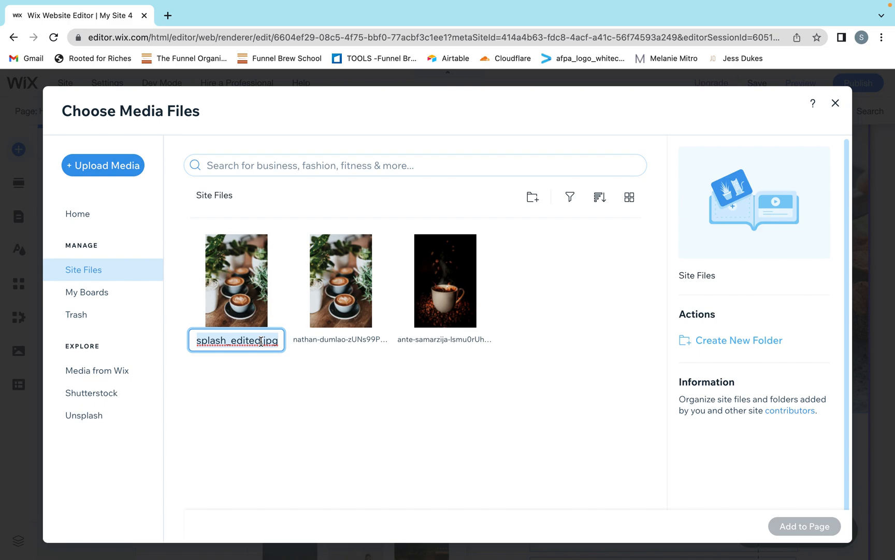
Step: Type the new file name 'sarahs-coffee-shop-…' for the edited latte image
{"action": "type", "text": "s"}
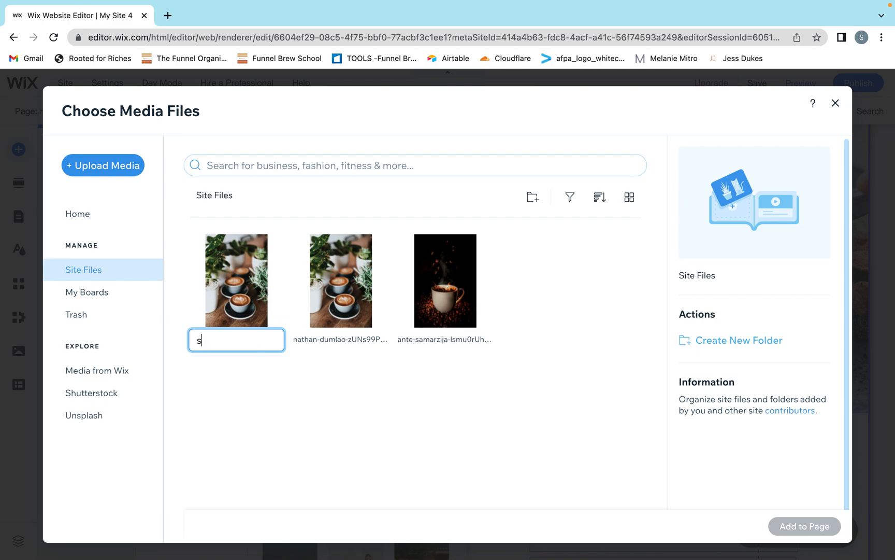
{"action": "type", "text": "arahs-"}
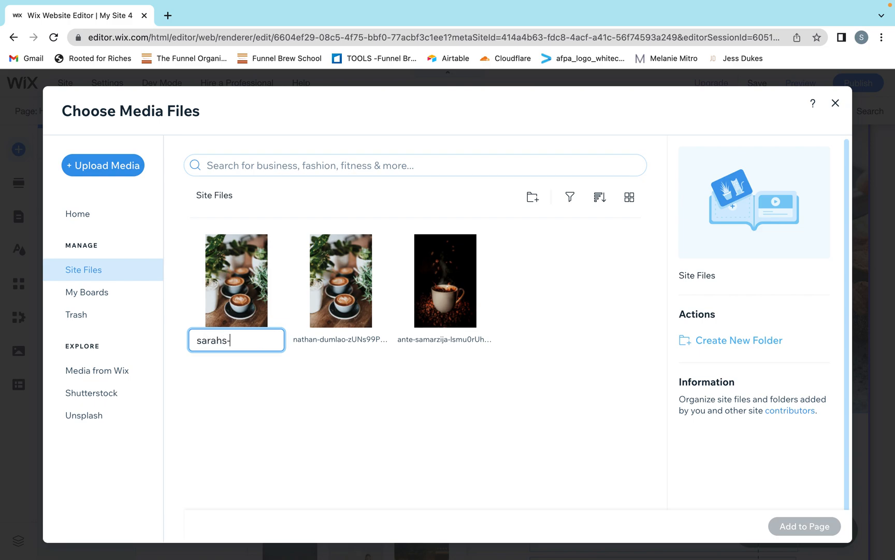
{"action": "type", "text": "coffee"}
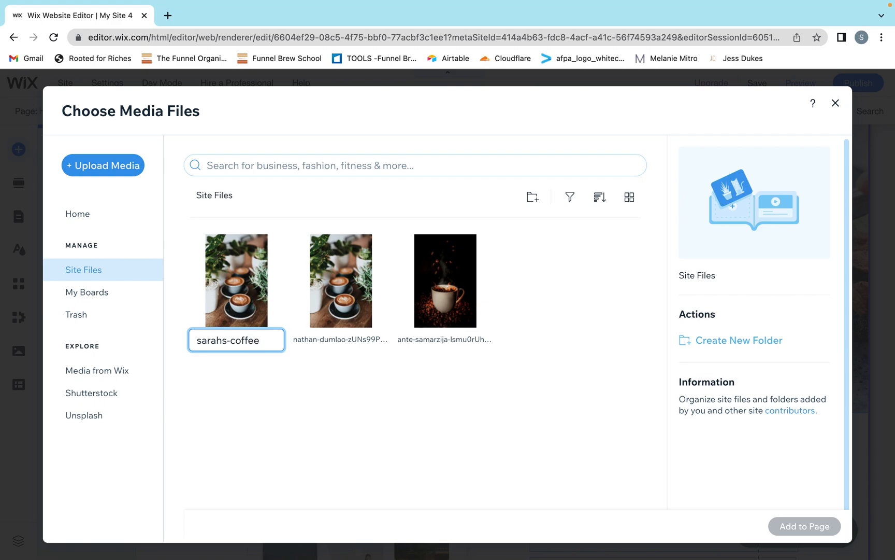
{"action": "type", "text": "-shop-espr..."}
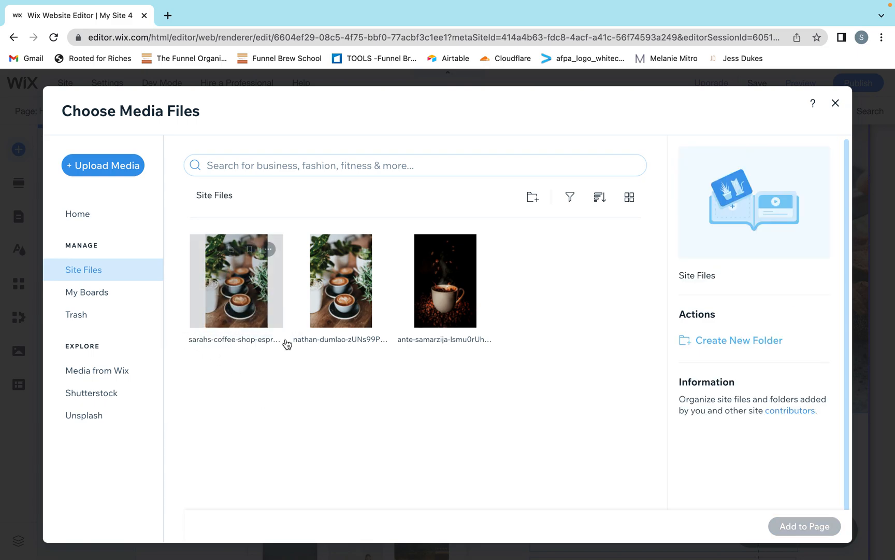
{"action": "mouse_move", "coordinate": [424, 500]}
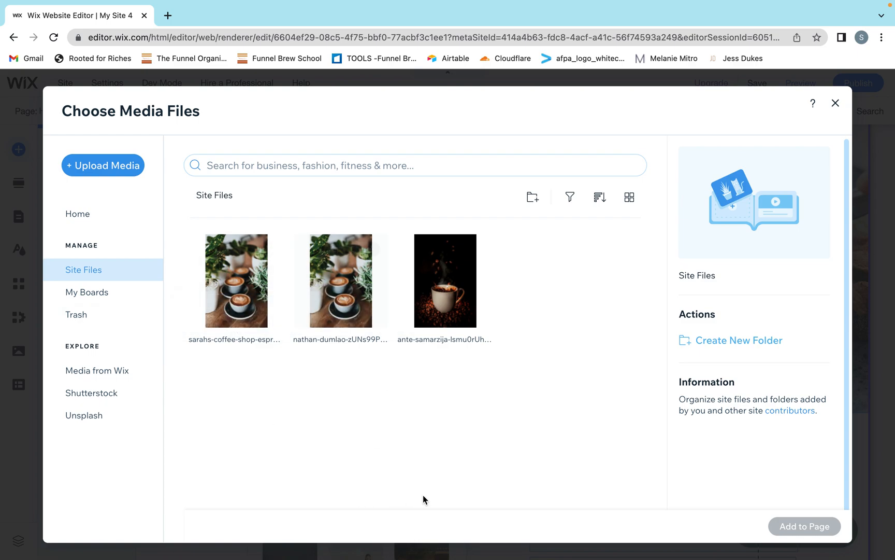
{"action": "mouse_move", "coordinate": [400, 415]}
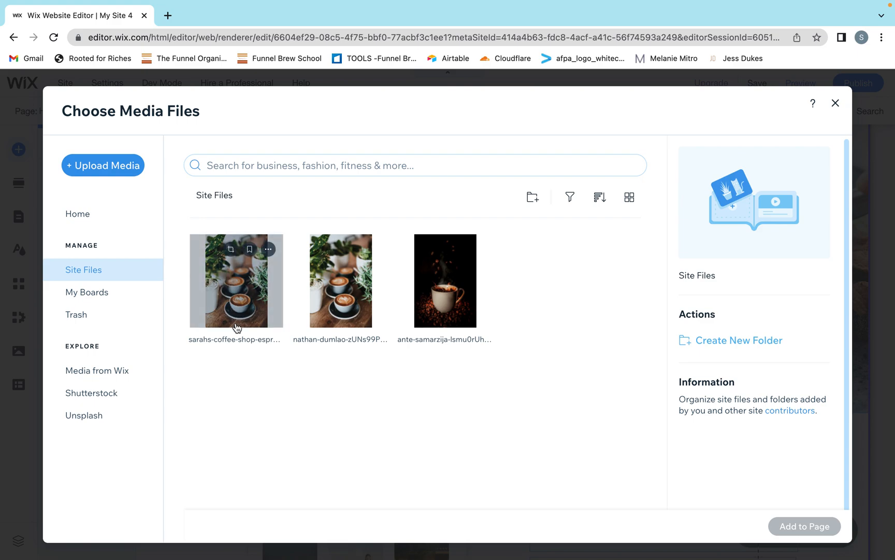
{"action": "mouse_move", "coordinate": [261, 356]}
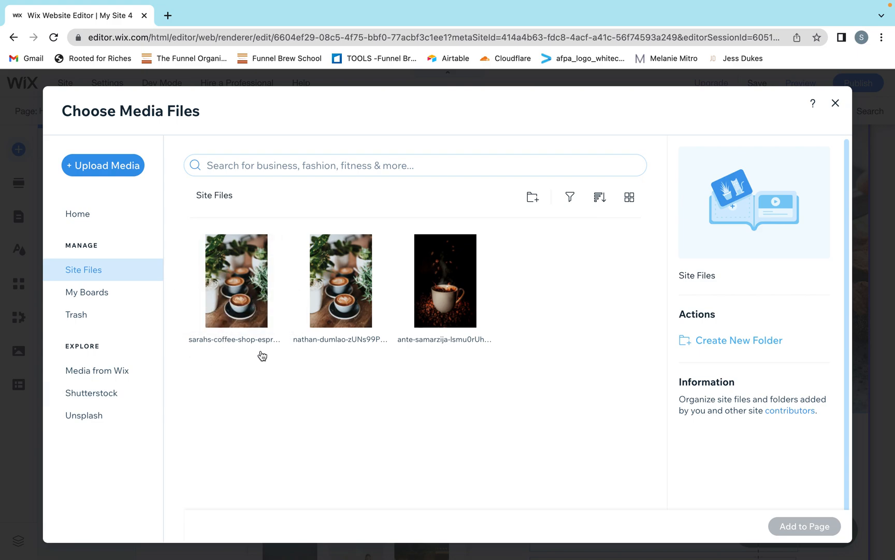
Step: Add the renamed sarahs-coffee-shop image from Site Files to the homepage
{"action": "left_click", "coordinate": [235, 281]}
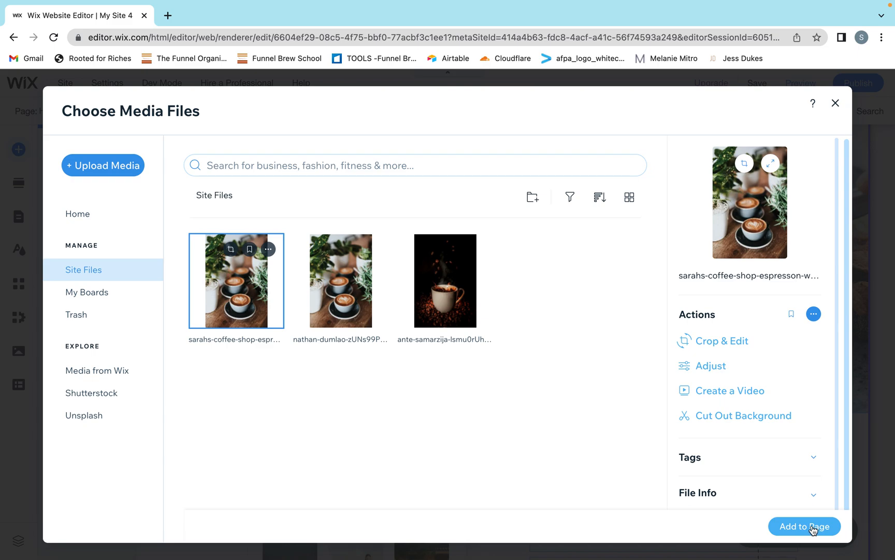
{"action": "left_click", "coordinate": [804, 526]}
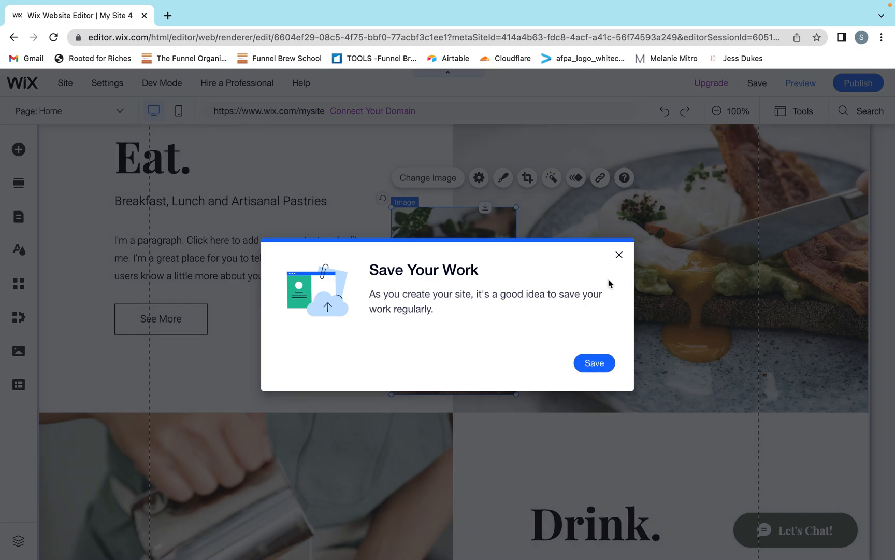
Step: Dismiss the save prompt and drag the coffee image beside the Eat text
{"action": "left_click", "coordinate": [619, 255]}
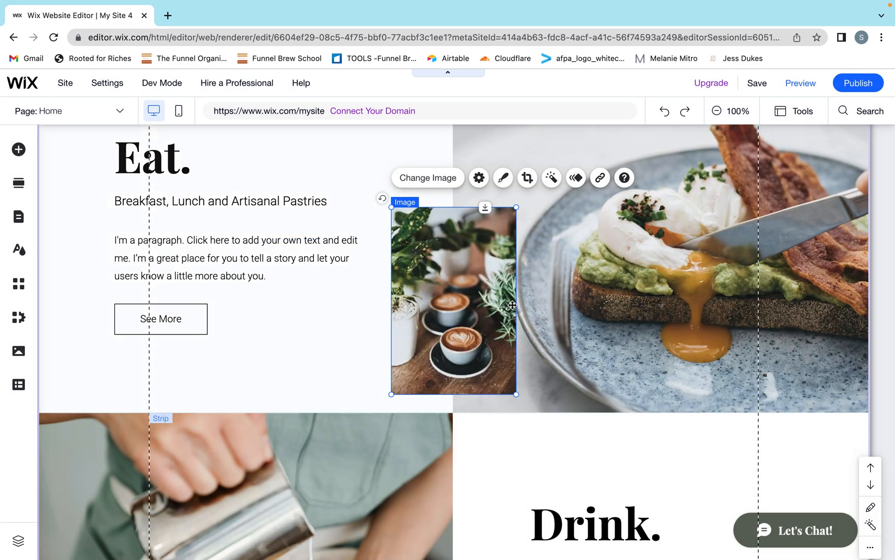
{"action": "mouse_move", "coordinate": [457, 272]}
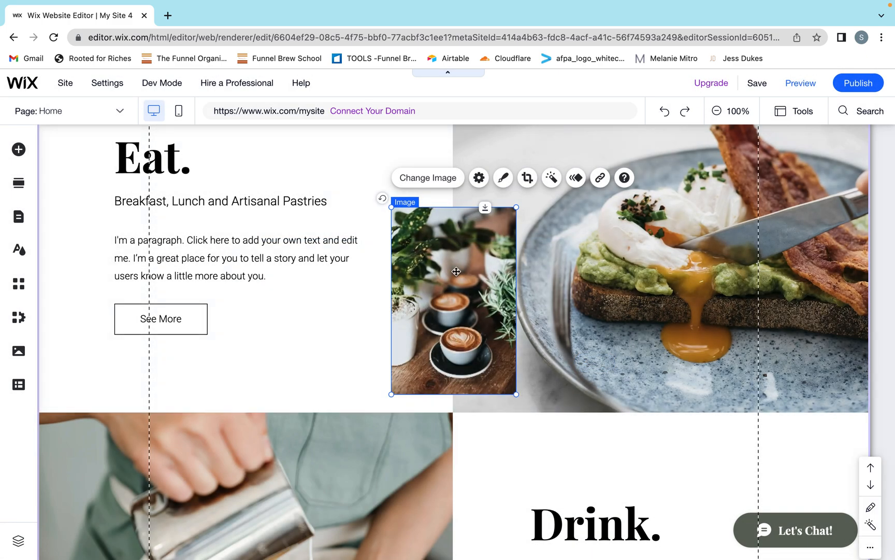
{"action": "scroll", "scroll_direction": "down", "scroll_amount": 3}
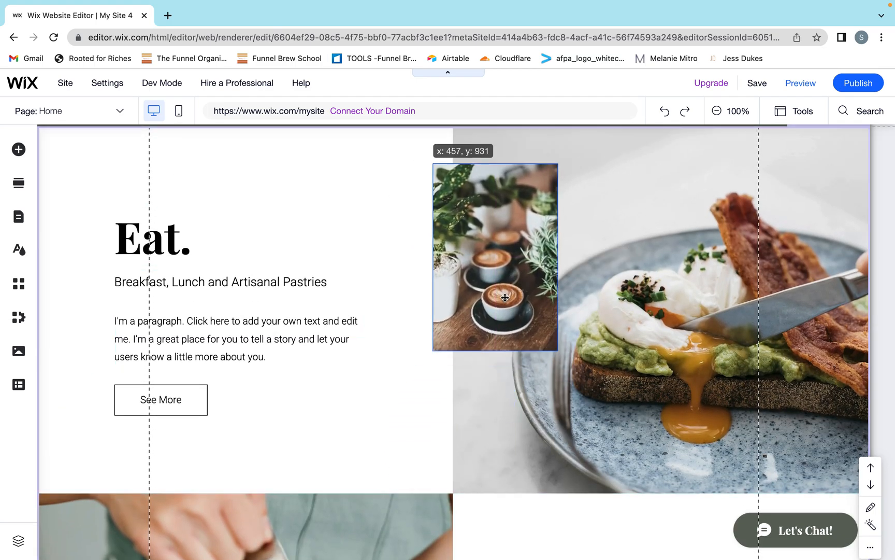
{"action": "left_click", "coordinate": [505, 298]}
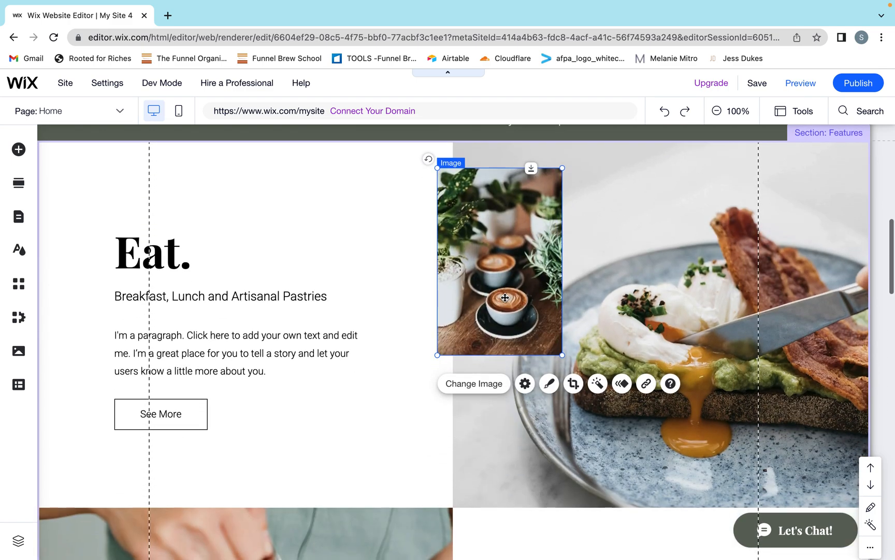
{"action": "left_click_drag", "start_coordinate": [504, 298], "coordinate": [435, 331]}
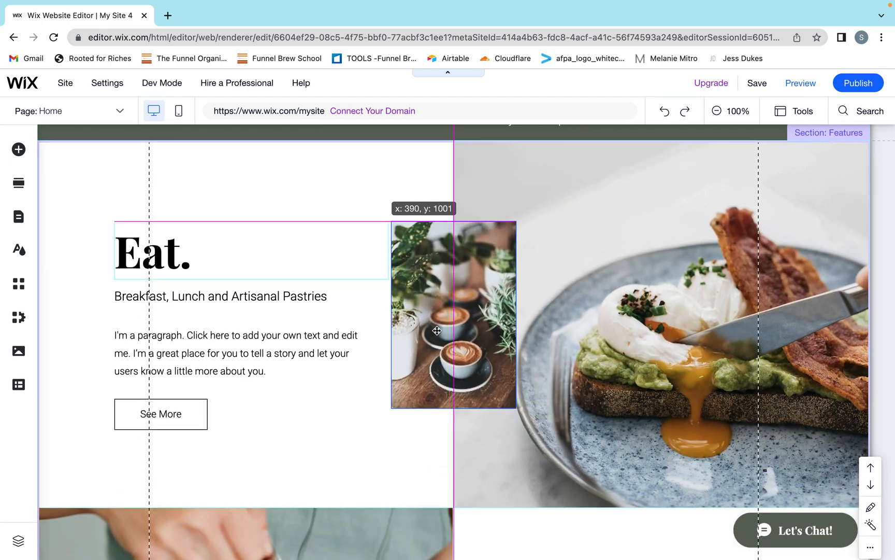
{"action": "left_click", "coordinate": [435, 330]}
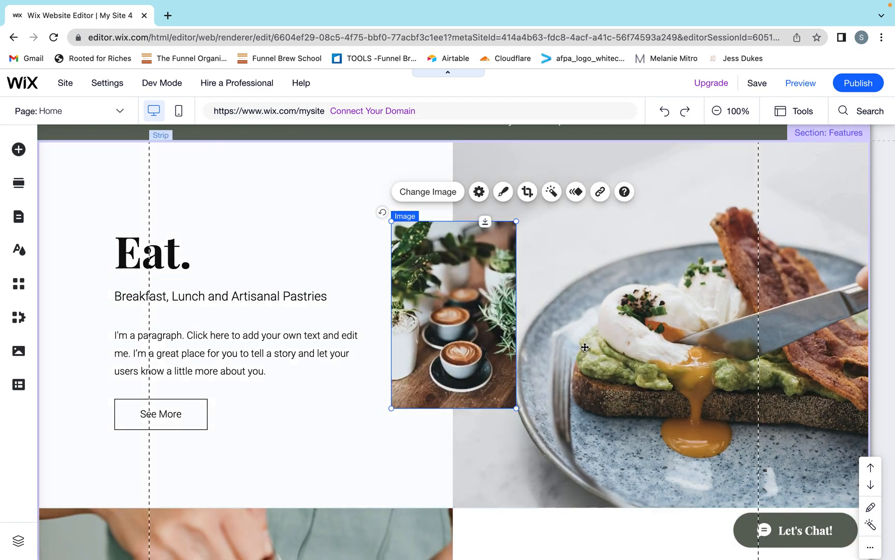
{"action": "mouse_move", "coordinate": [426, 324]}
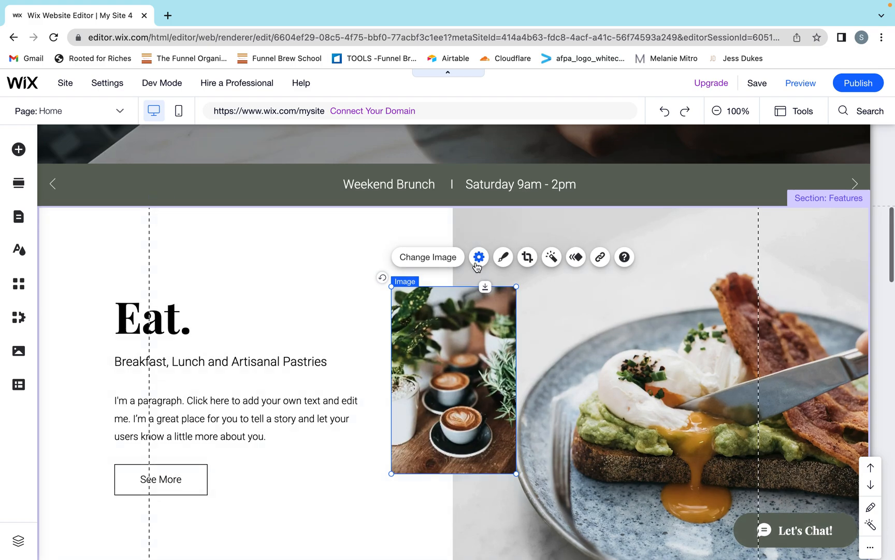
Step: Clear the existing 'What's in the image?' alt text in the coffee image's settings
{"action": "left_click", "coordinate": [479, 257]}
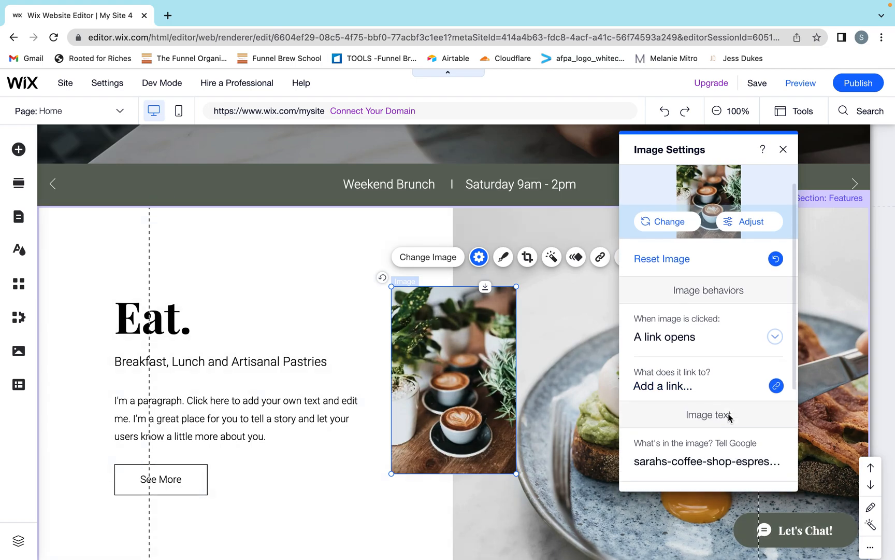
{"action": "scroll", "scroll_direction": "down", "scroll_amount": 3}
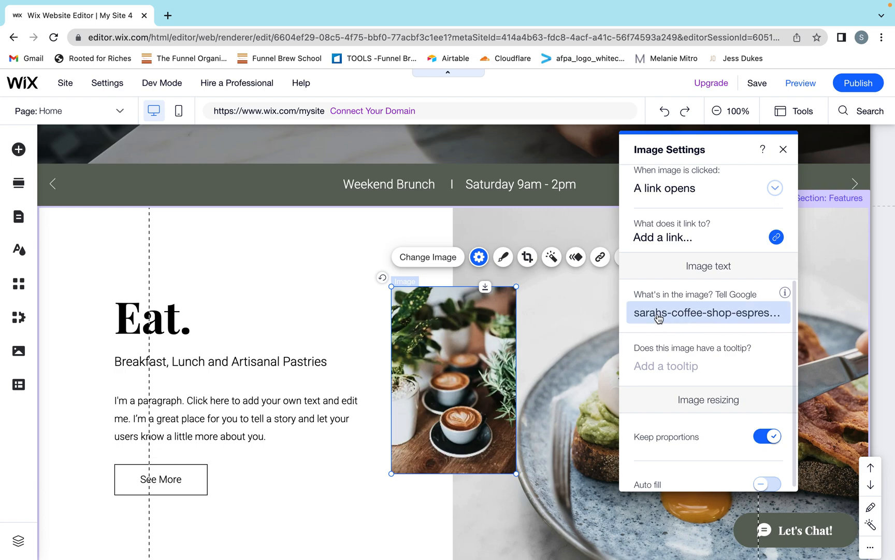
{"action": "mouse_move", "coordinate": [649, 322]}
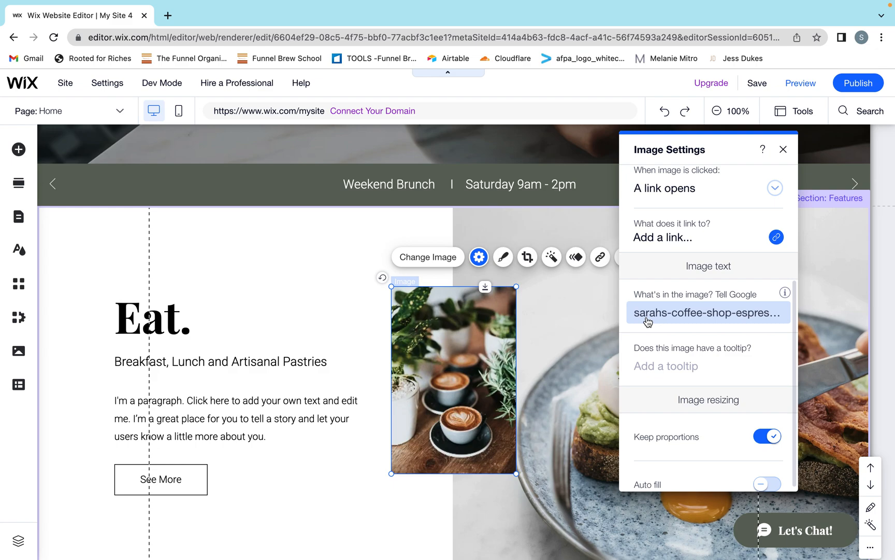
{"action": "left_click", "coordinate": [708, 313]}
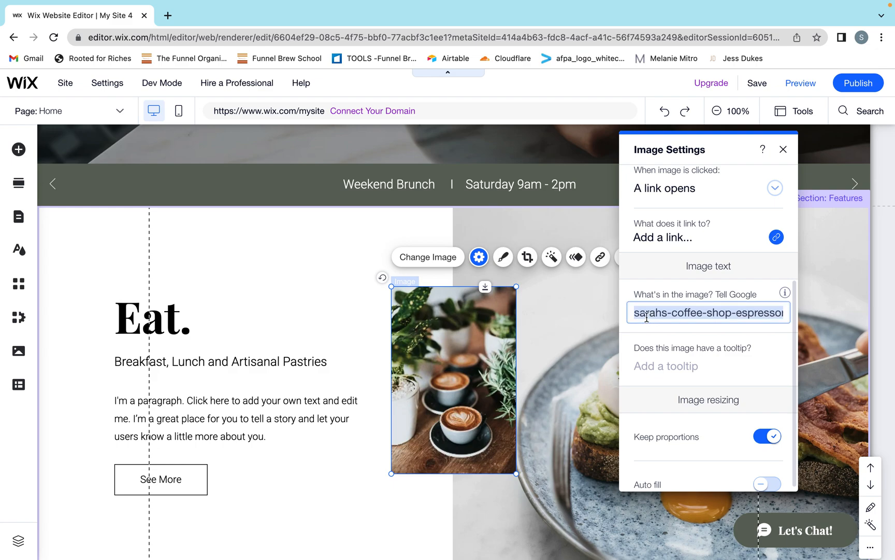
{"action": "left_click", "coordinate": [709, 312]}
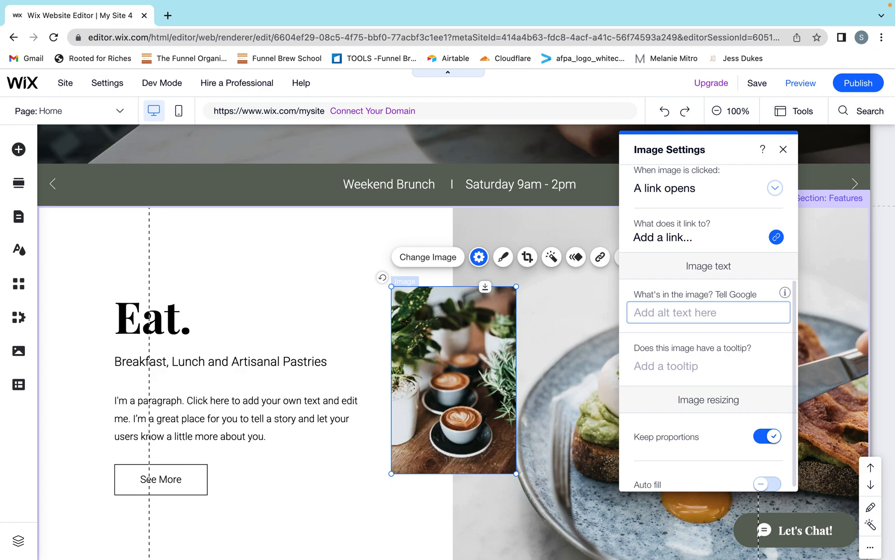
Step: Enter 'Espresso in cups with foam design' as the image's Google description
{"action": "type", "text": "Espre"}
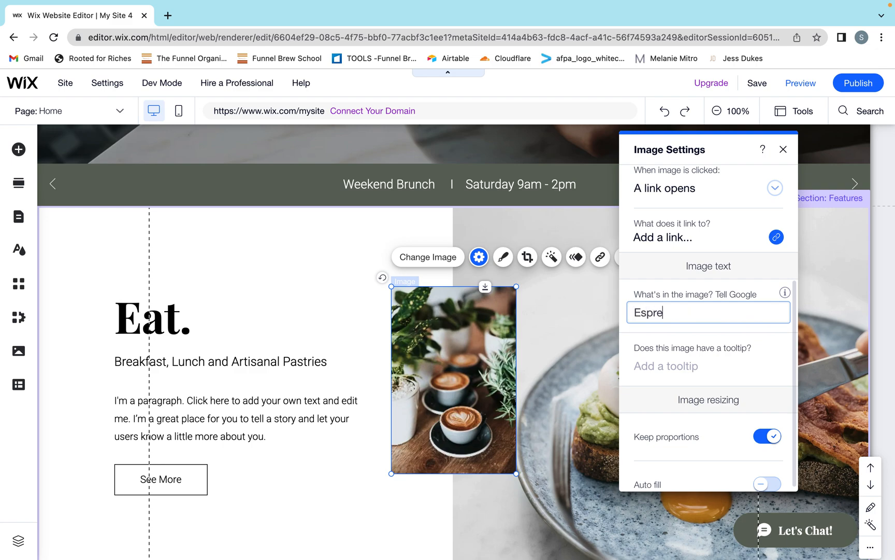
{"action": "type", "text": "sso"}
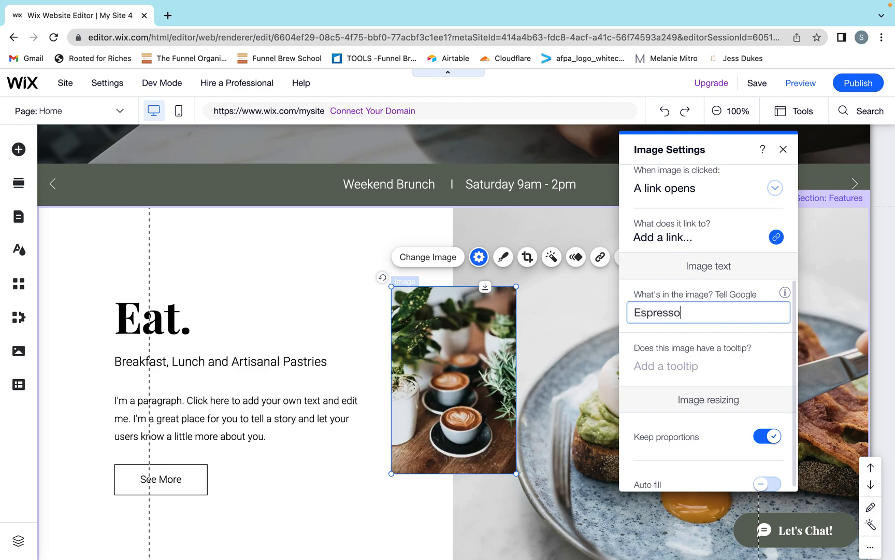
{"action": "type", "text": "in"}
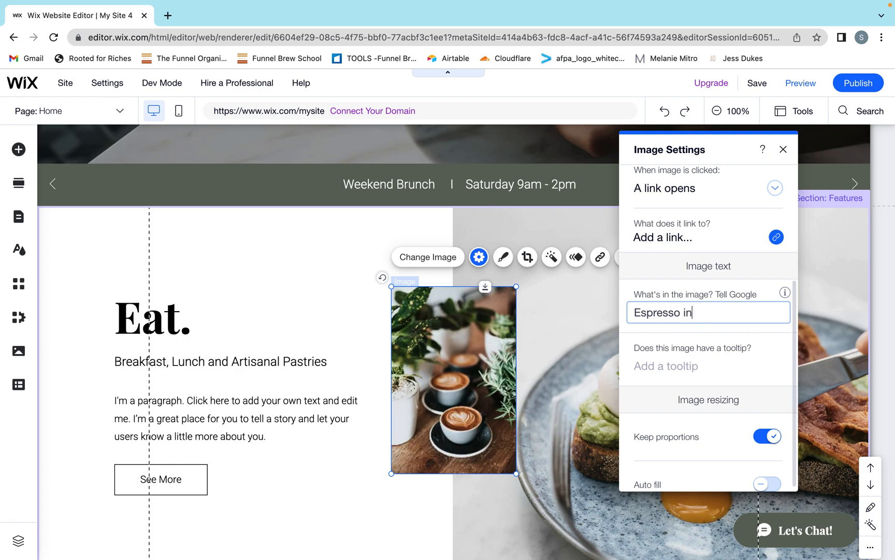
{"action": "type", "text": "cups with"}
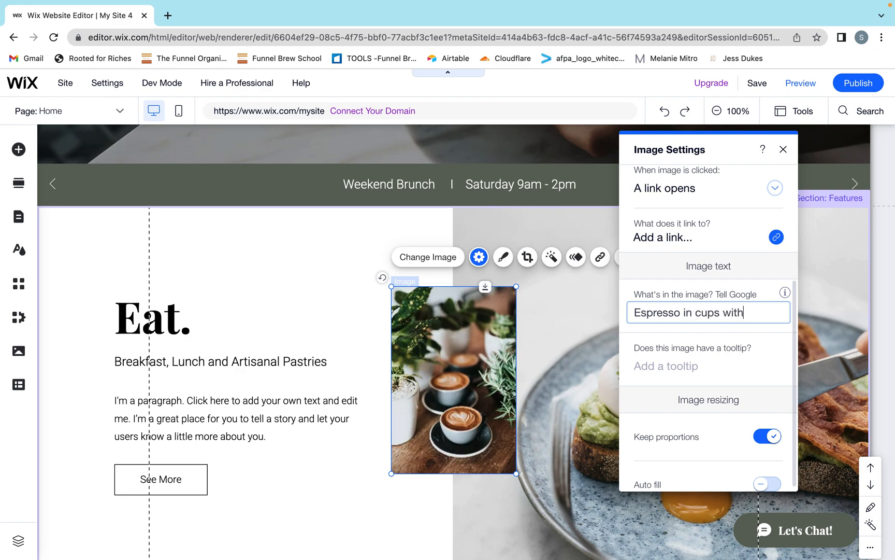
{"action": "type", "text": "foam design"}
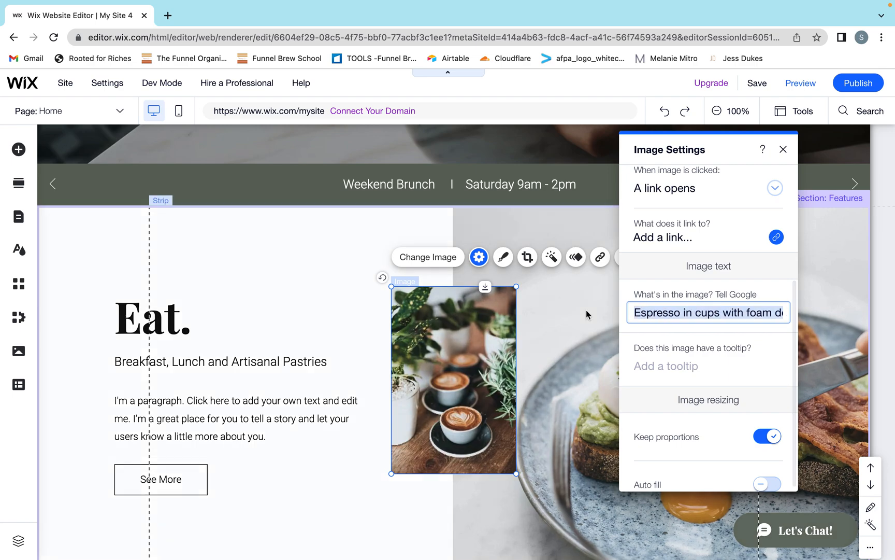
{"action": "left_click", "coordinate": [702, 313]}
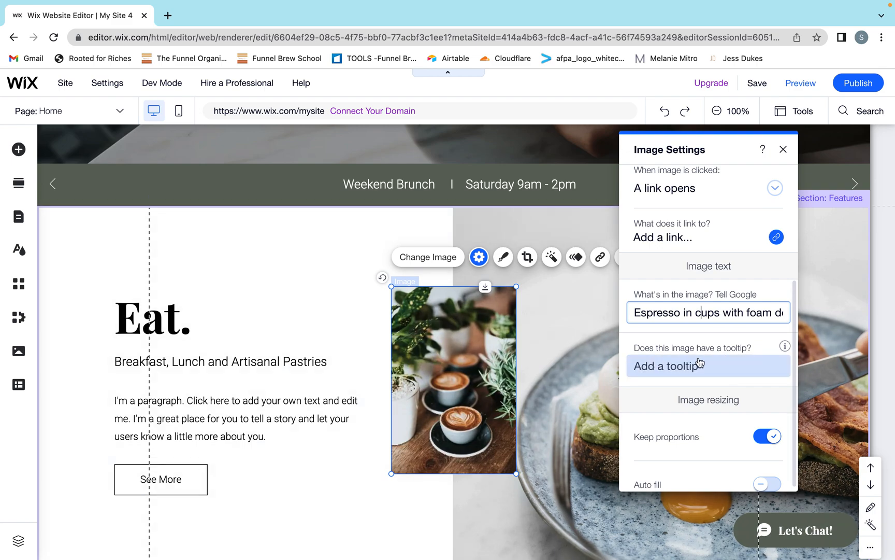
{"action": "mouse_move", "coordinate": [727, 367]}
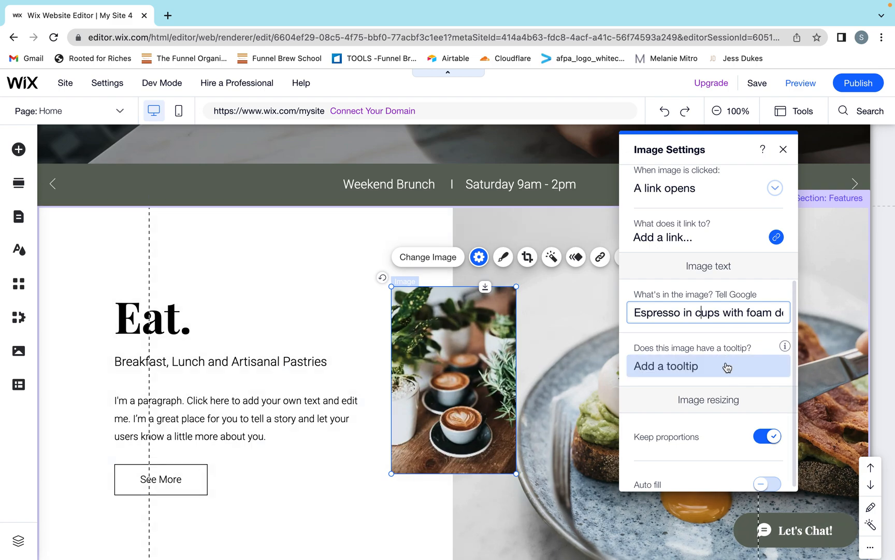
{"action": "mouse_move", "coordinate": [727, 372]}
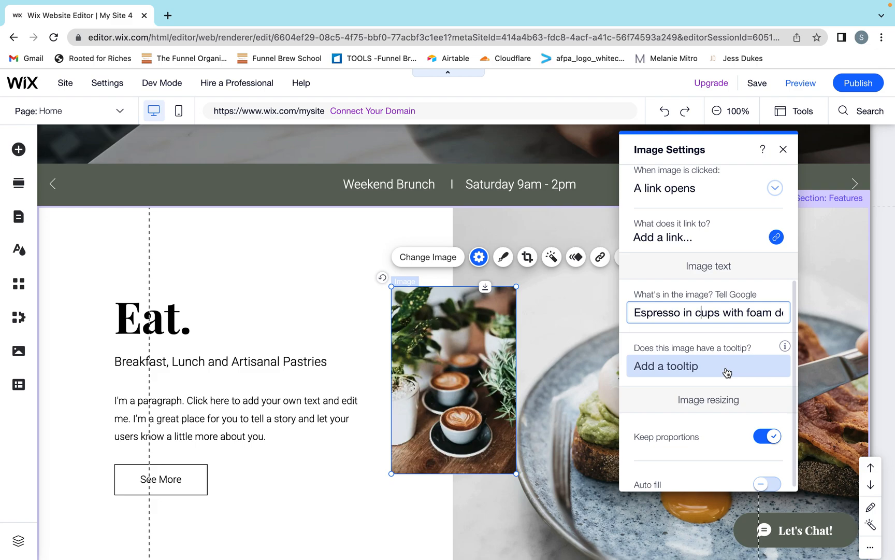
Step: Add a tooltip beginning 'Espresso' to the coffee image
{"action": "left_click", "coordinate": [709, 366]}
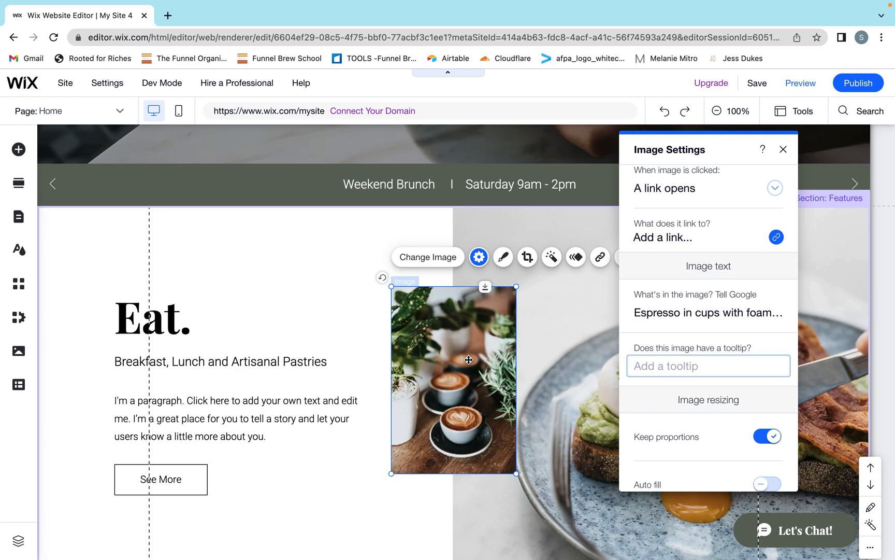
{"action": "mouse_move", "coordinate": [412, 465]}
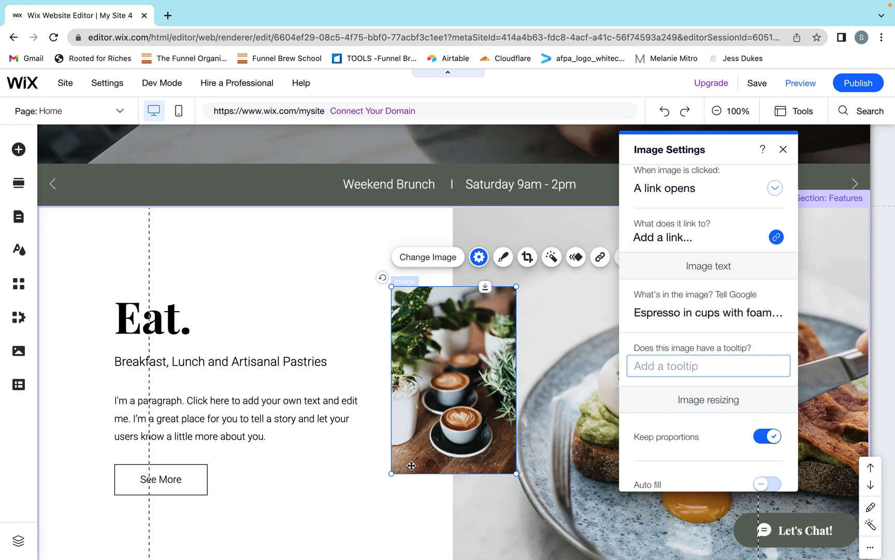
{"action": "left_click", "coordinate": [708, 366]}
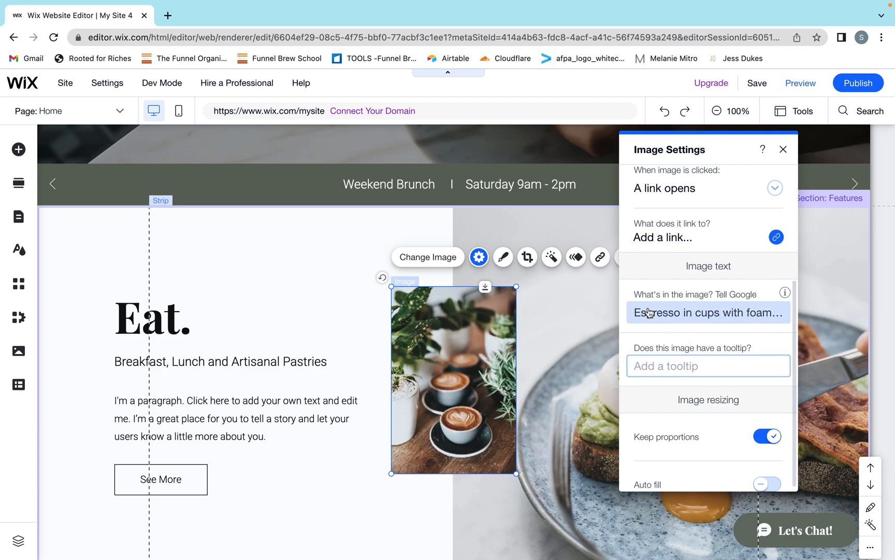
{"action": "left_click", "coordinate": [708, 365]}
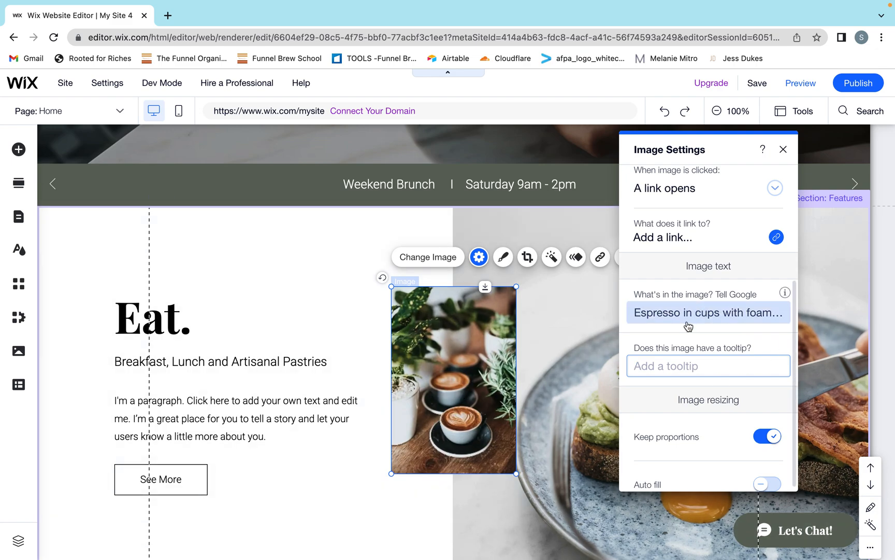
{"action": "left_click", "coordinate": [709, 366]}
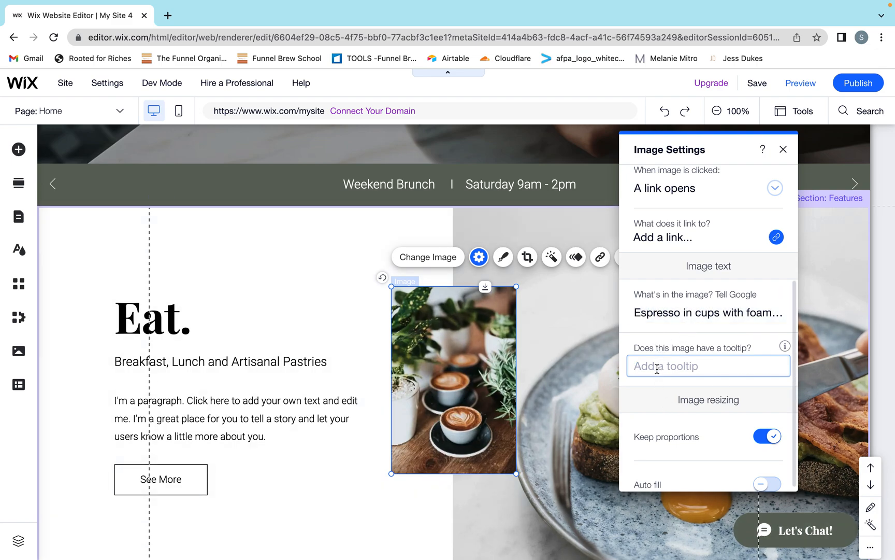
{"action": "type", "text": "Espress"}
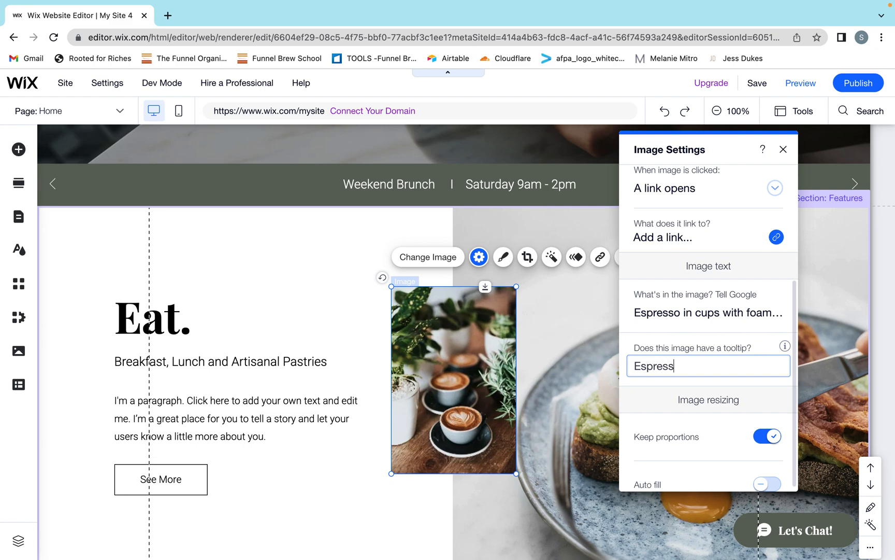
{"action": "type", "text": "o"}
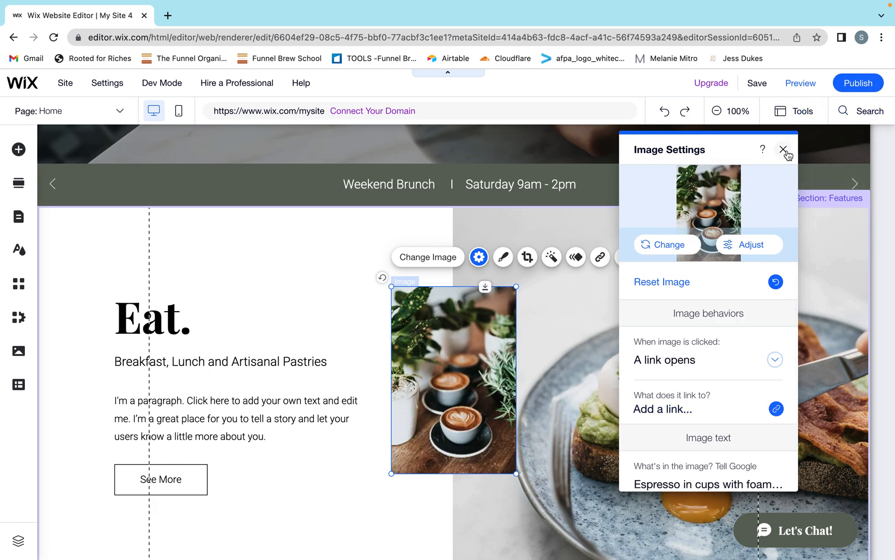
Step: Close Image Settings and select the strip holding the Eat text and breakfast photo
{"action": "left_click", "coordinate": [784, 150]}
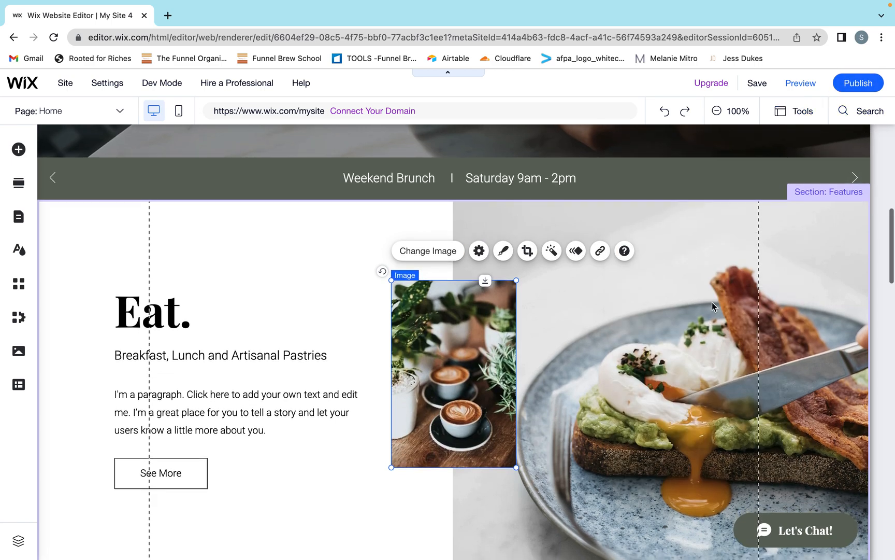
{"action": "left_click", "coordinate": [711, 305]}
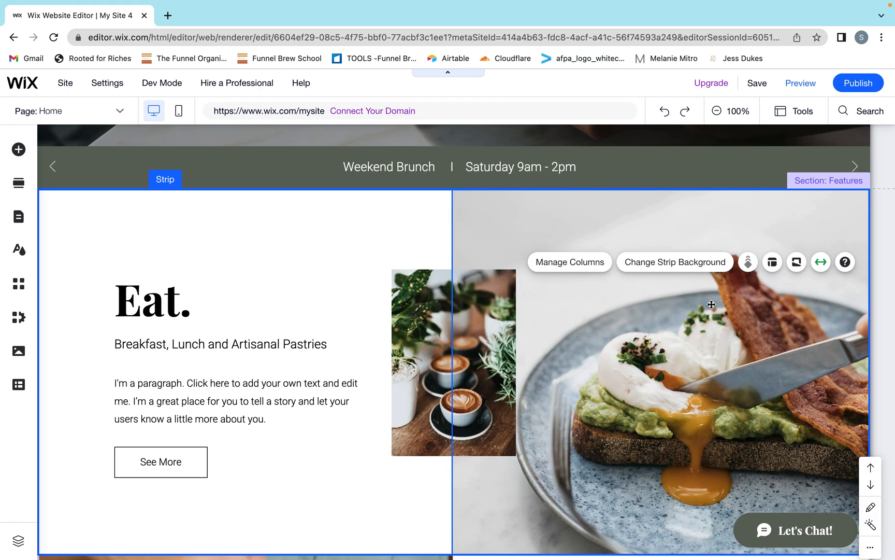
Step: Select the hero strip and drag the coffee image slightly lower within it
{"action": "scroll", "scroll_direction": "up", "scroll_amount": 3}
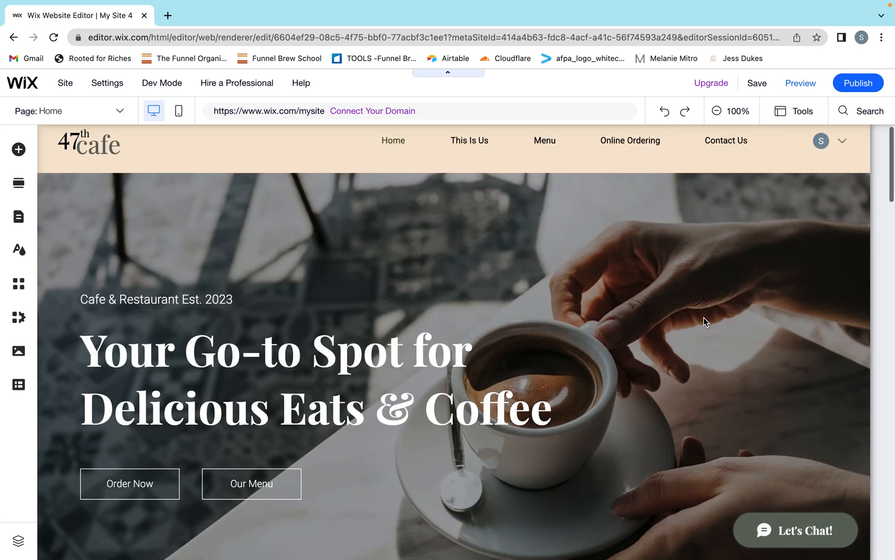
{"action": "scroll", "scroll_direction": "down", "scroll_amount": 3}
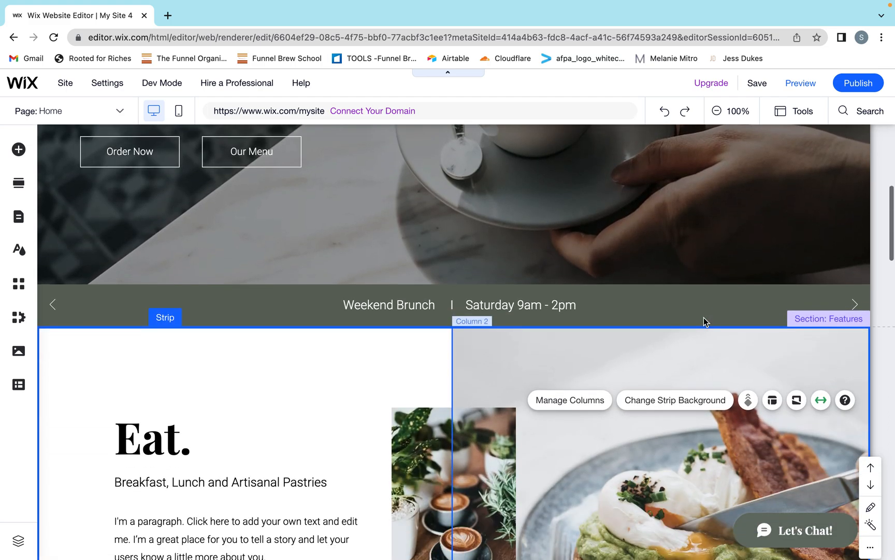
{"action": "scroll", "scroll_direction": "down", "scroll_amount": 3}
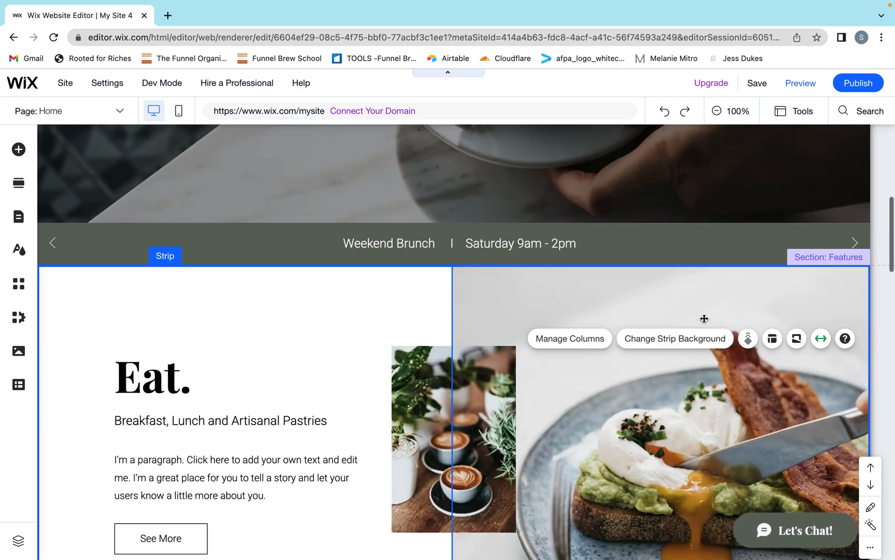
{"action": "scroll", "scroll_direction": "down", "scroll_amount": 3}
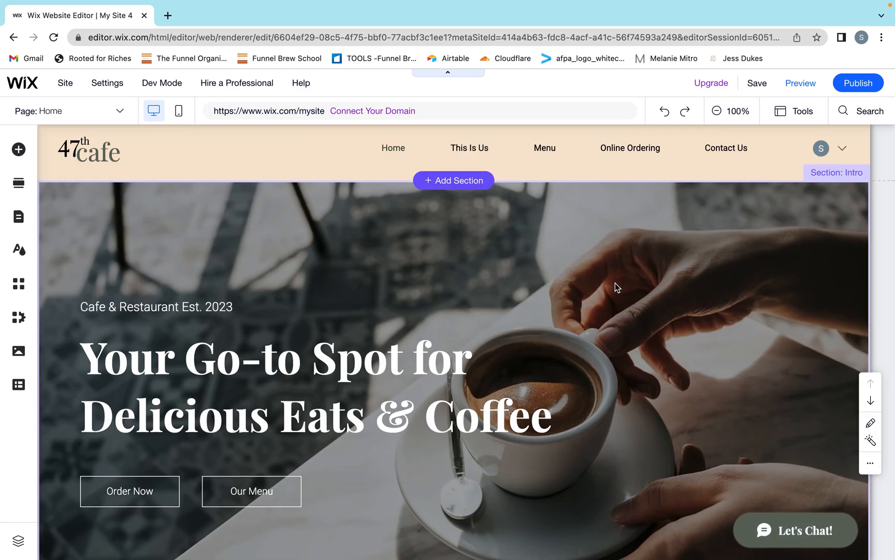
{"action": "left_click", "coordinate": [617, 287]}
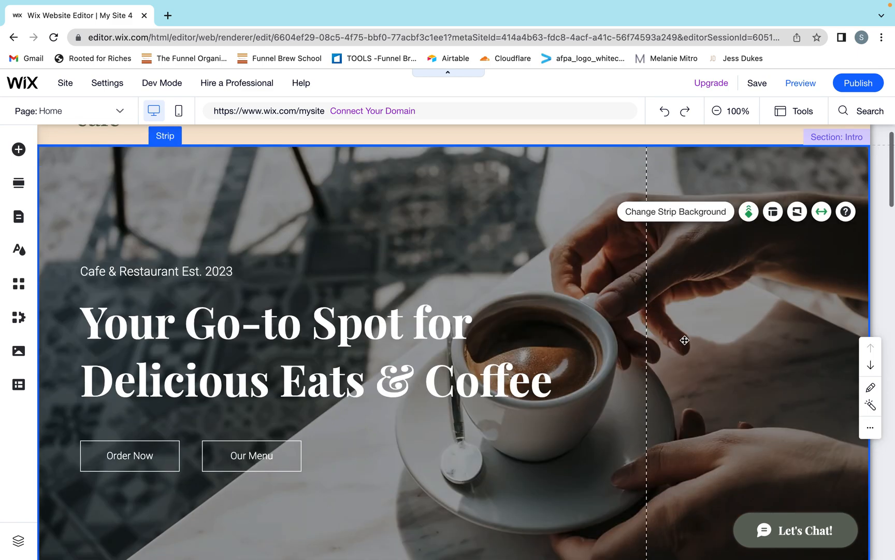
{"action": "scroll", "scroll_direction": "down", "scroll_amount": 3}
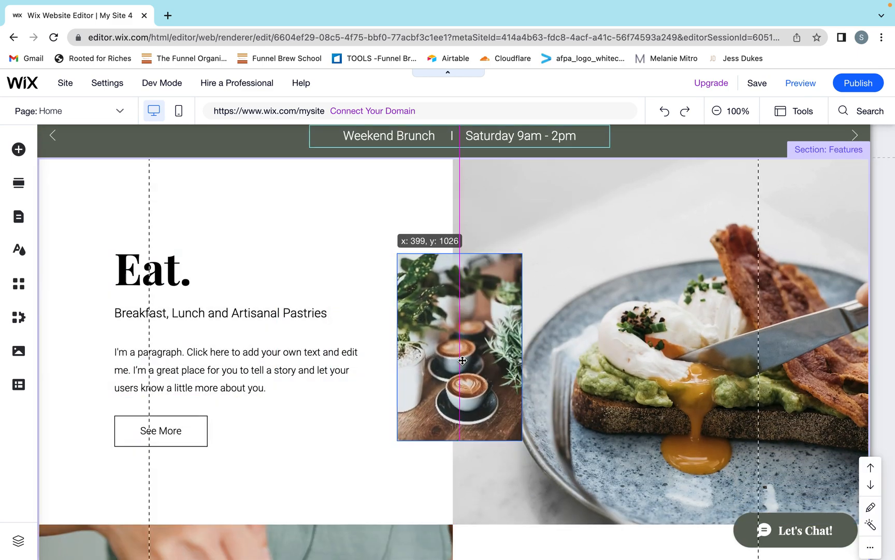
{"action": "left_click_drag", "start_coordinate": [460, 347], "coordinate": [459, 375]}
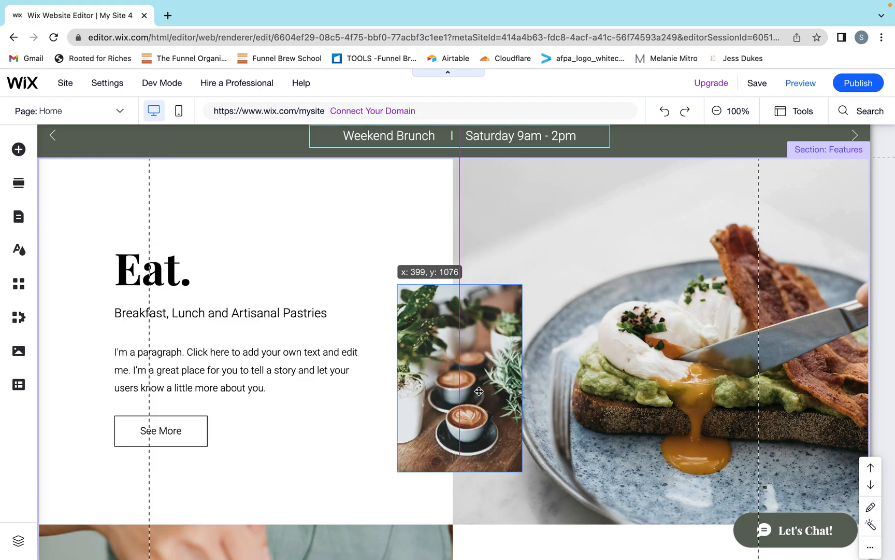
{"action": "left_click", "coordinate": [475, 391]}
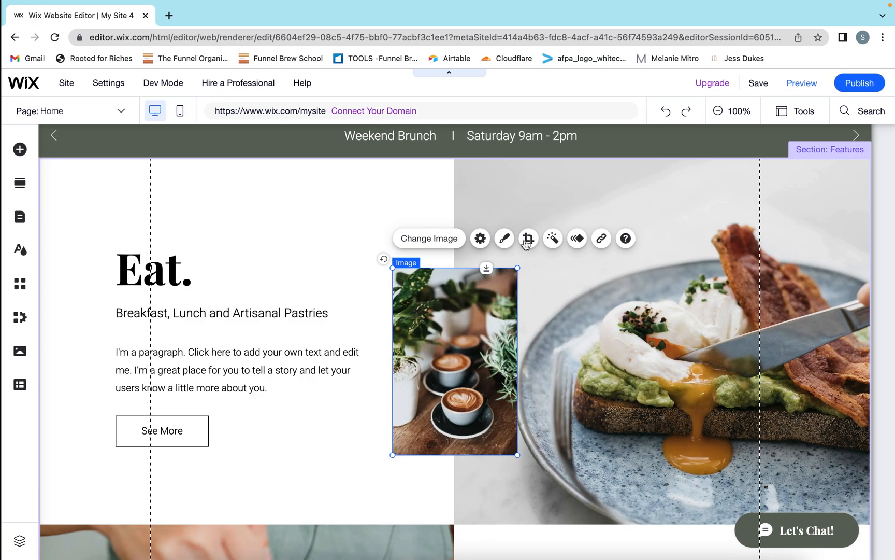
Step: Check the coffee image settings and small cups image, then select the headline's hero strip
{"action": "left_click", "coordinate": [480, 239]}
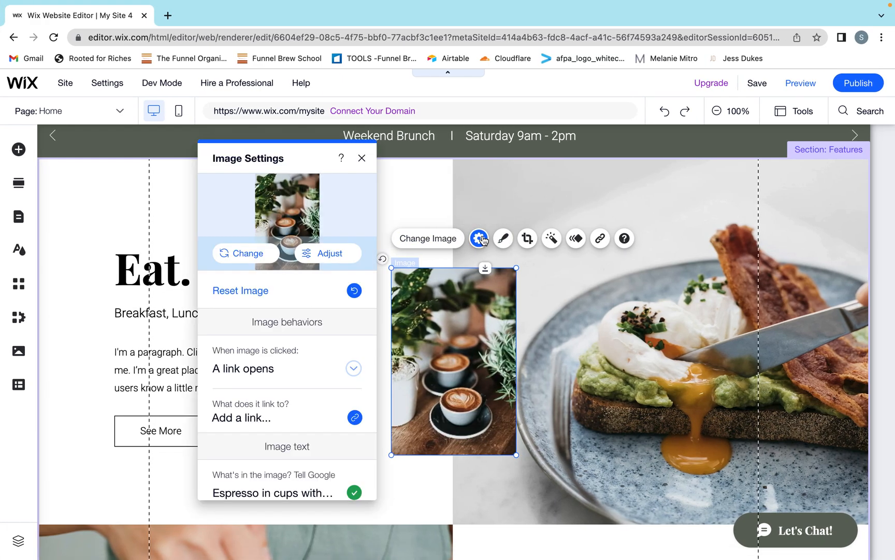
{"action": "scroll", "scroll_direction": "down", "scroll_amount": 3}
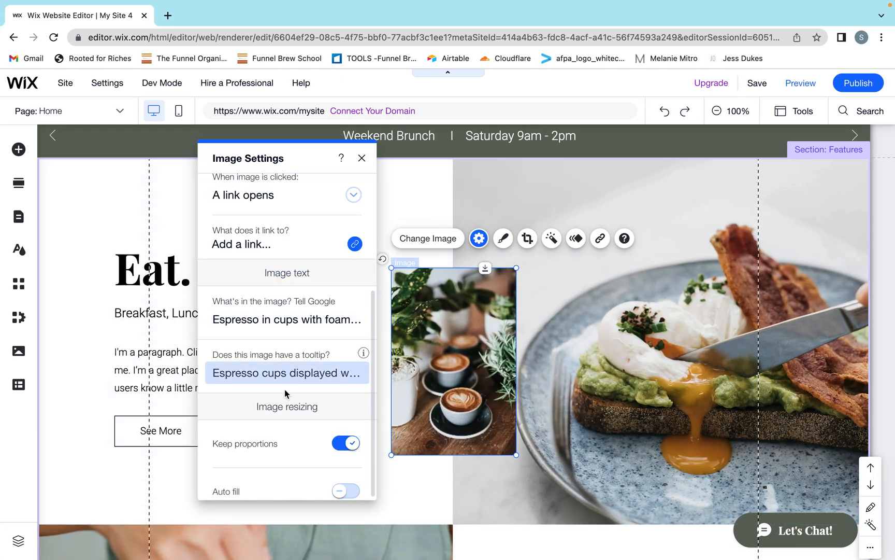
{"action": "left_click", "coordinate": [362, 158]}
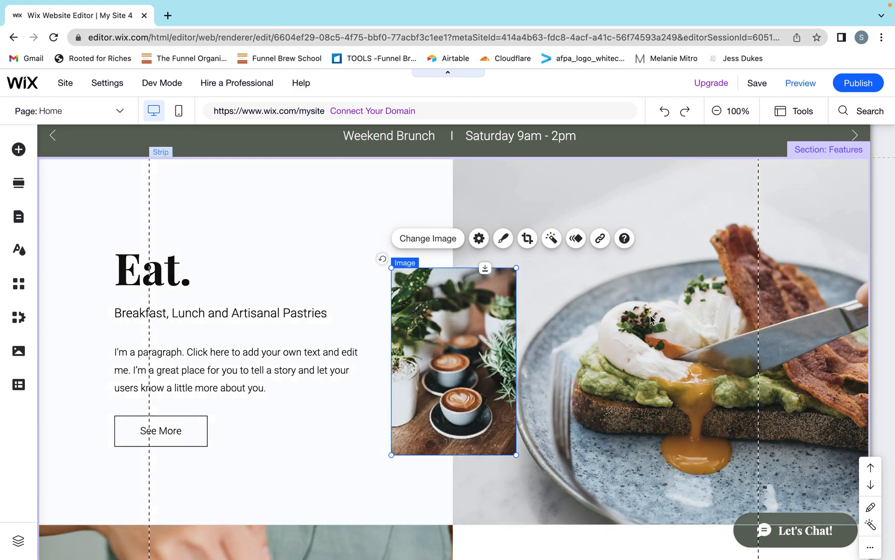
{"action": "scroll", "scroll_direction": "up", "scroll_amount": 3}
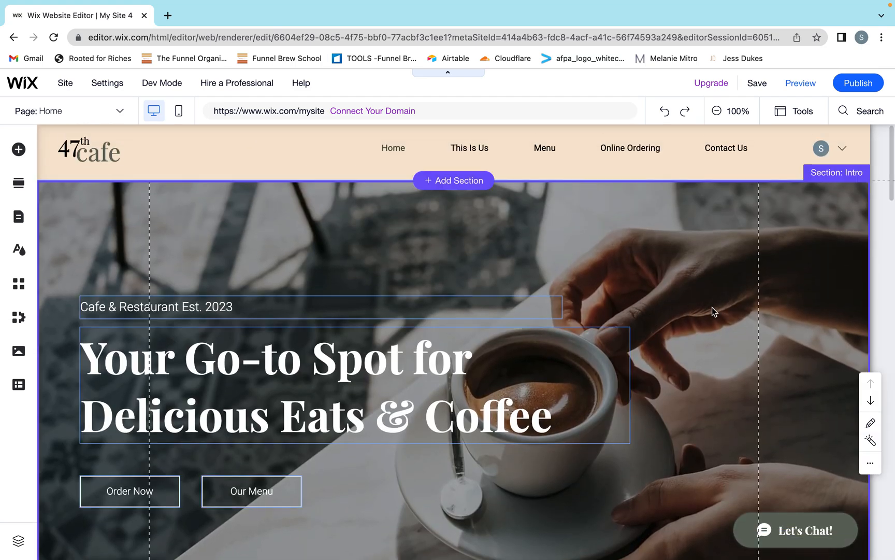
{"action": "left_click", "coordinate": [713, 308]}
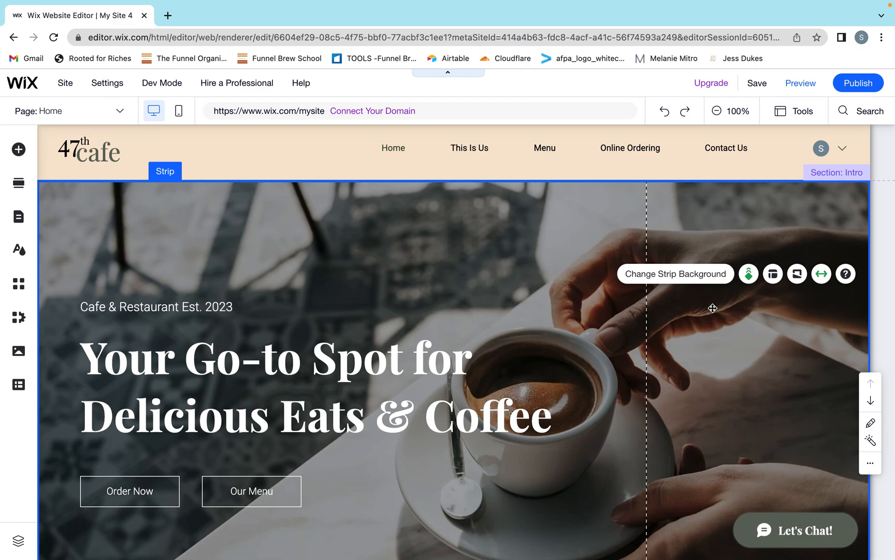
{"action": "mouse_move", "coordinate": [703, 291]}
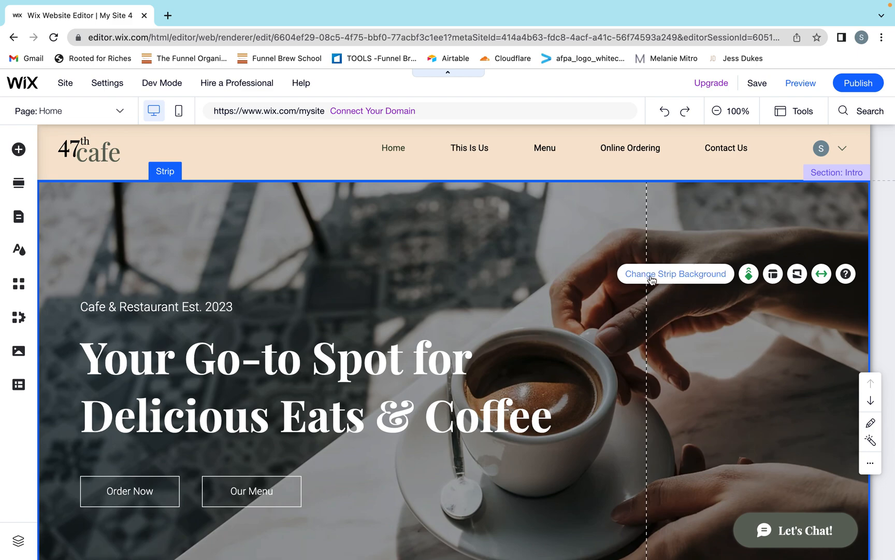
Step: Enter alt text 'Man sipping espresso…' for the hero strip's background image
{"action": "left_click", "coordinate": [676, 274]}
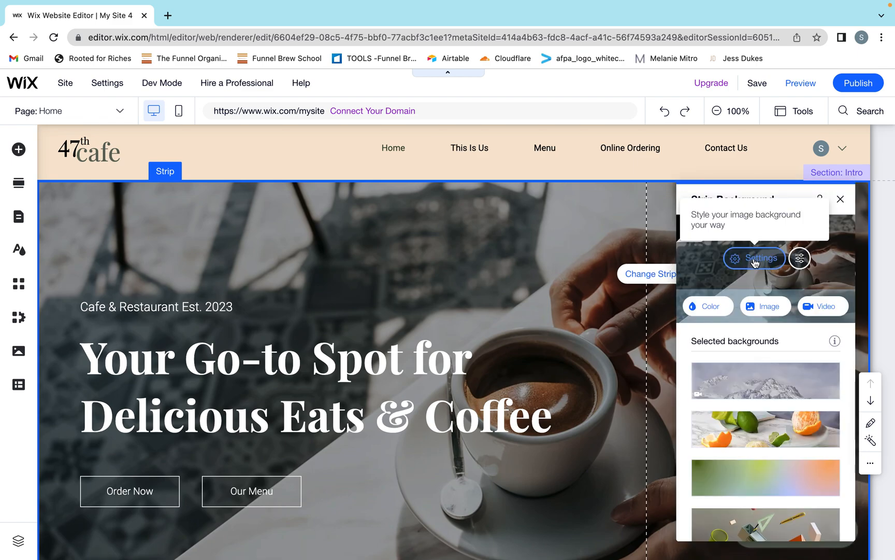
{"action": "left_click", "coordinate": [755, 258]}
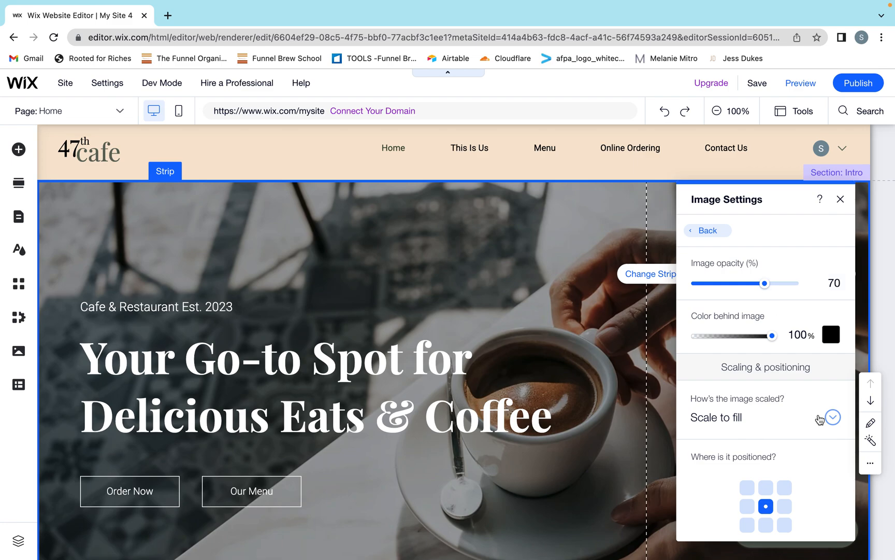
{"action": "scroll", "scroll_direction": "down", "scroll_amount": 3}
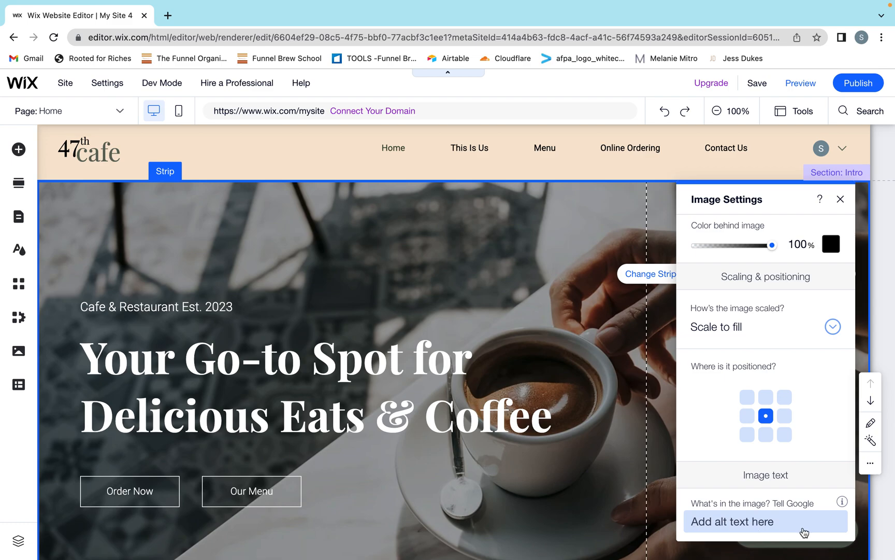
{"action": "left_click", "coordinate": [766, 521]}
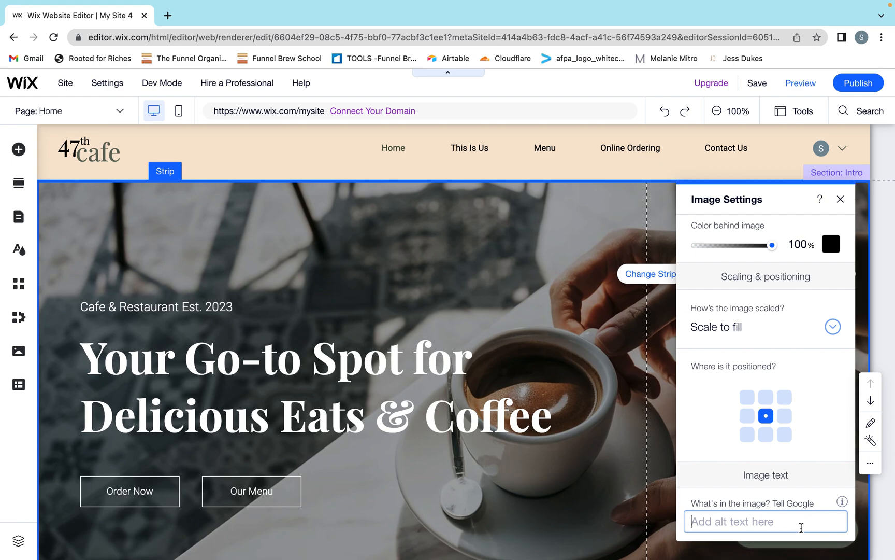
{"action": "type", "text": "Man"}
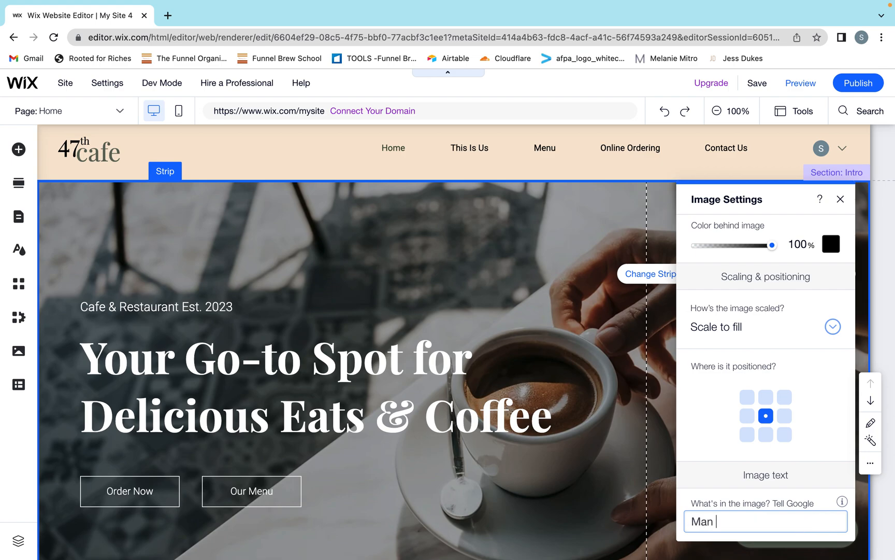
{"action": "type", "text": "sipping espresso at S..."}
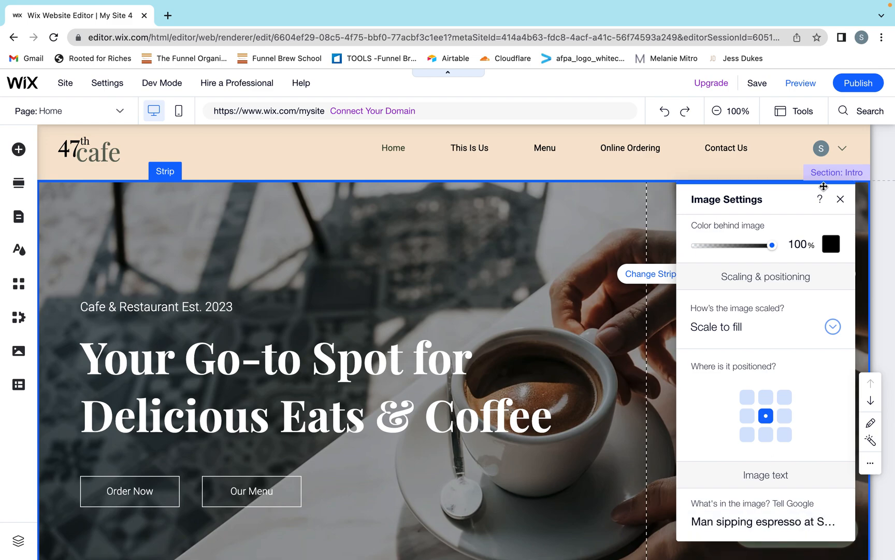
Step: Close the background Image Settings panel and scroll down through the homepage
{"action": "left_click", "coordinate": [840, 199]}
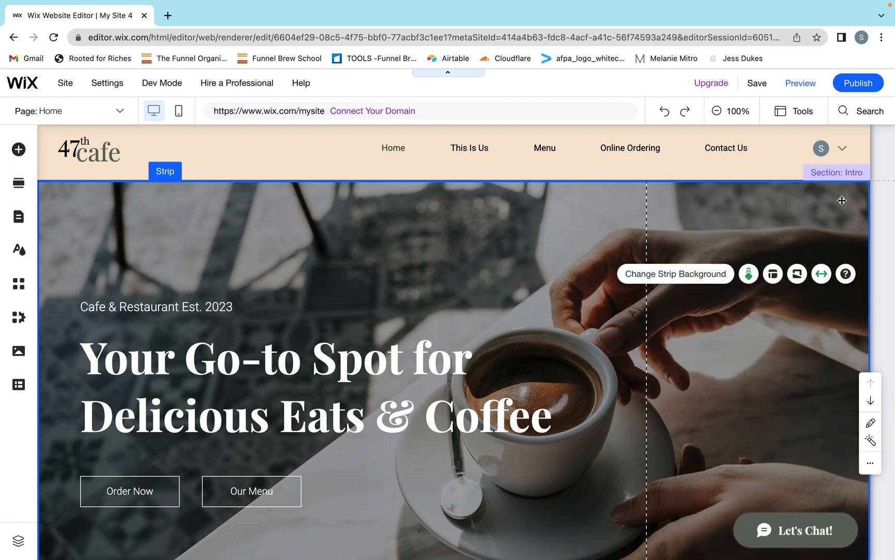
{"action": "scroll", "scroll_direction": "down", "scroll_amount": 3}
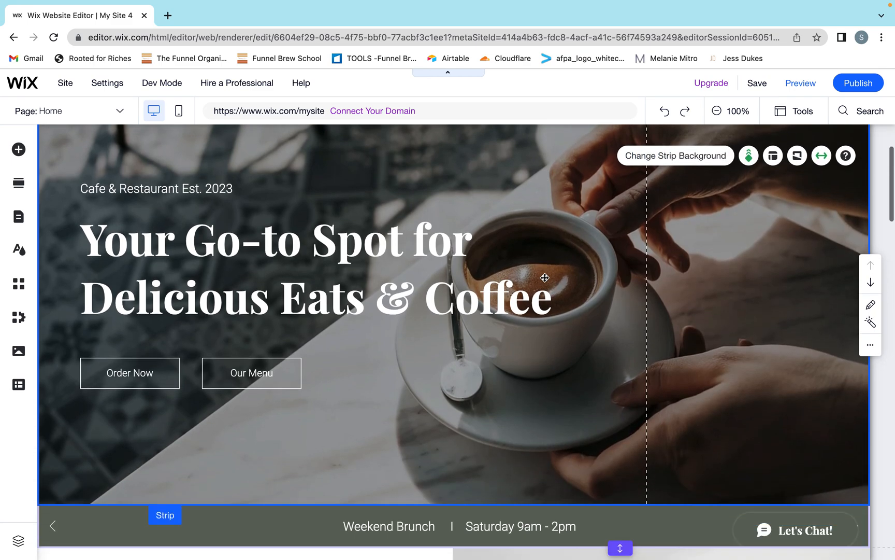
{"action": "scroll", "scroll_direction": "down", "scroll_amount": 3}
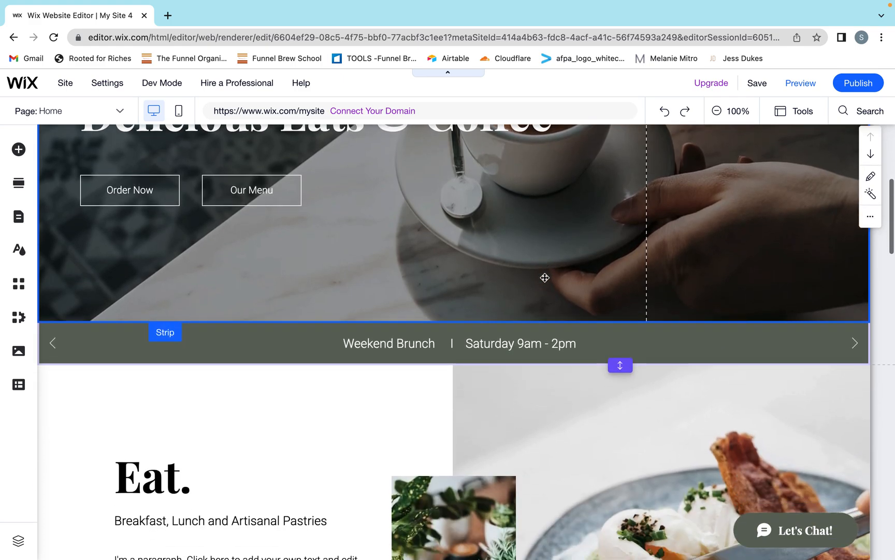
{"action": "scroll", "scroll_direction": "down", "scroll_amount": 3}
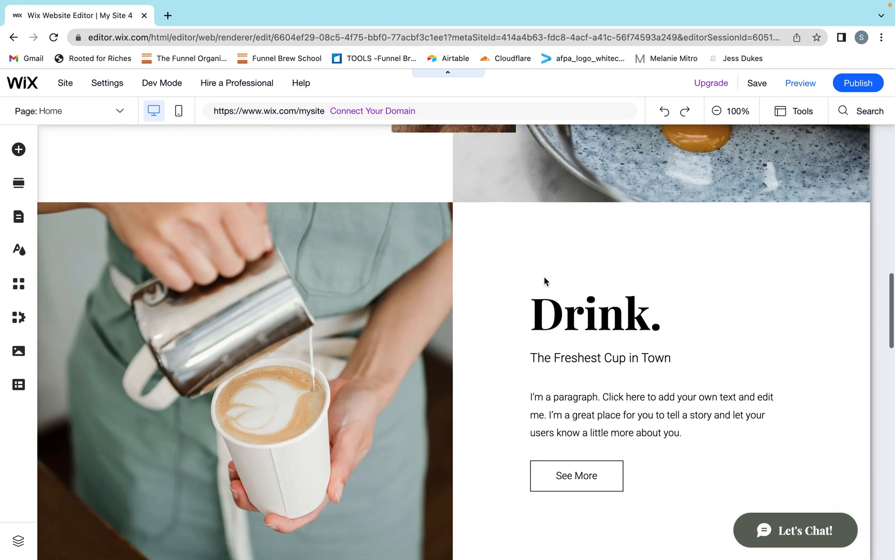
{"action": "scroll", "scroll_direction": "down", "scroll_amount": 3}
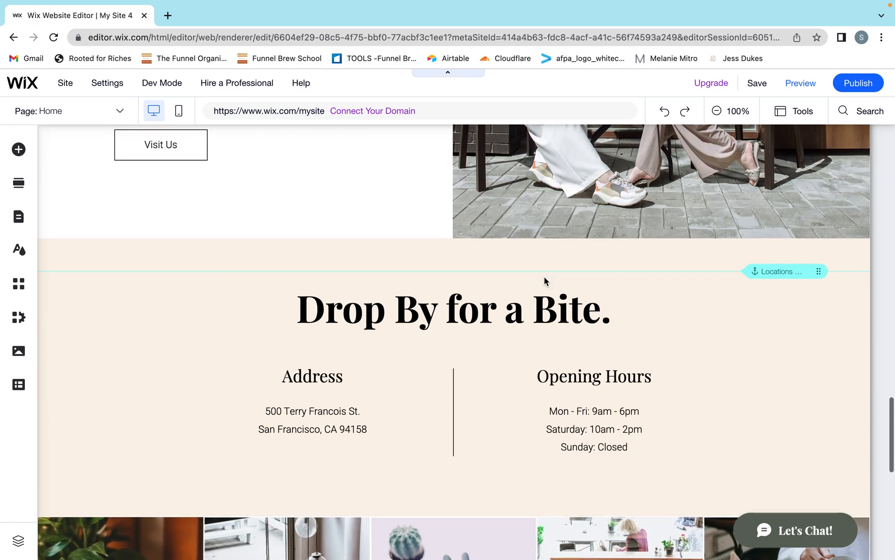
{"action": "scroll", "scroll_direction": "down", "scroll_amount": 3}
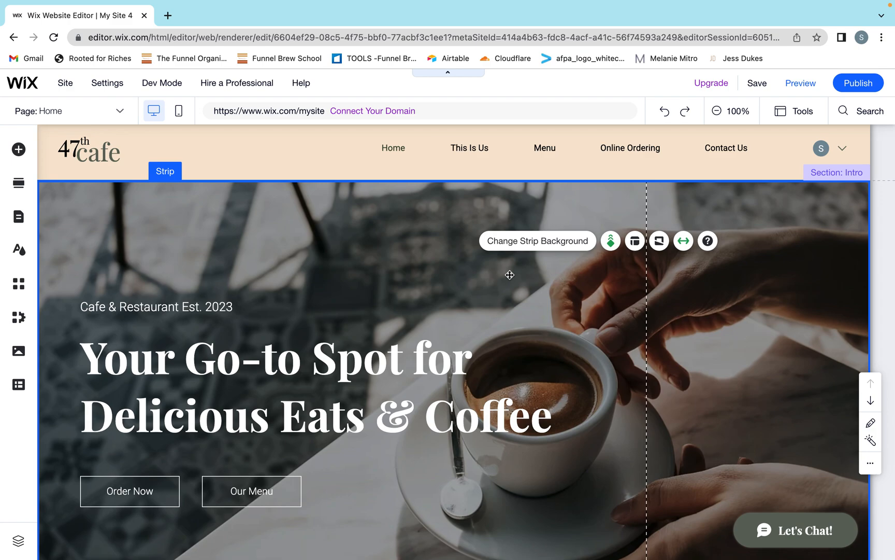
{"action": "mouse_move", "coordinate": [617, 301]}
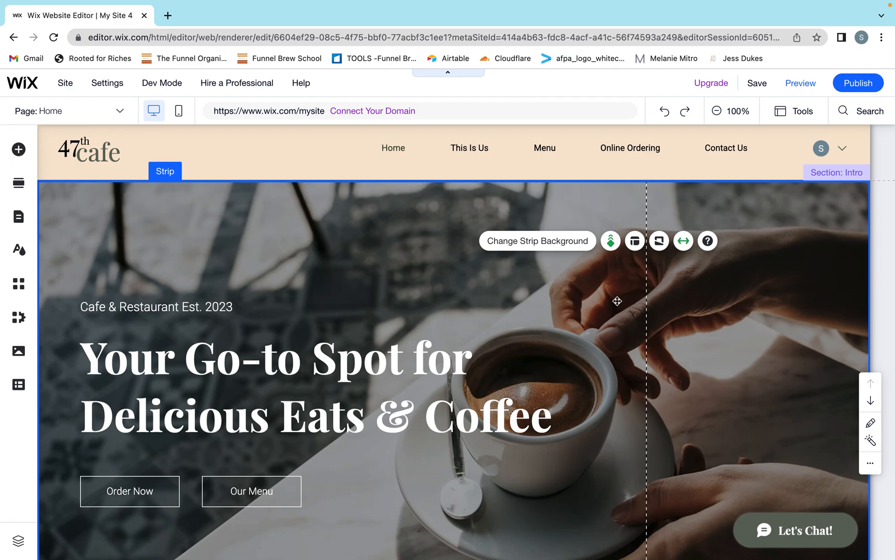
{"action": "scroll", "scroll_direction": "down", "scroll_amount": 3}
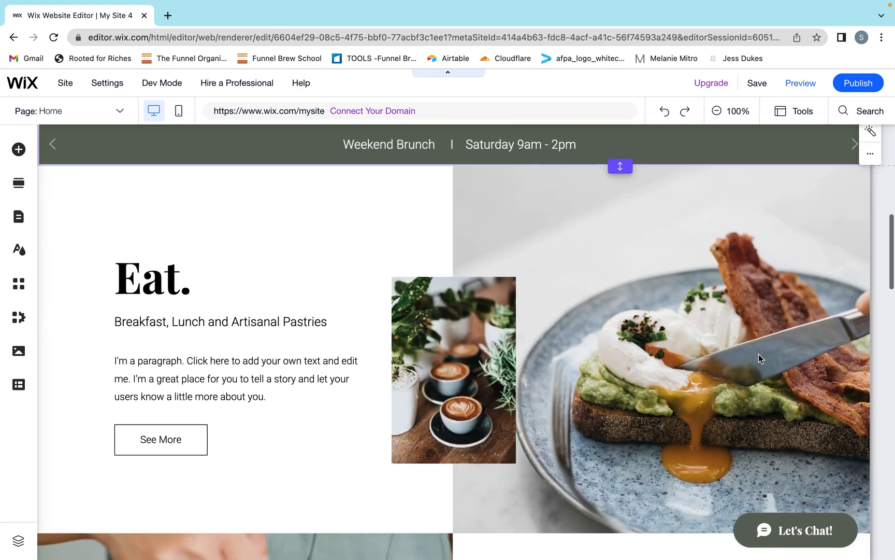
{"action": "scroll", "scroll_direction": "up", "scroll_amount": 3}
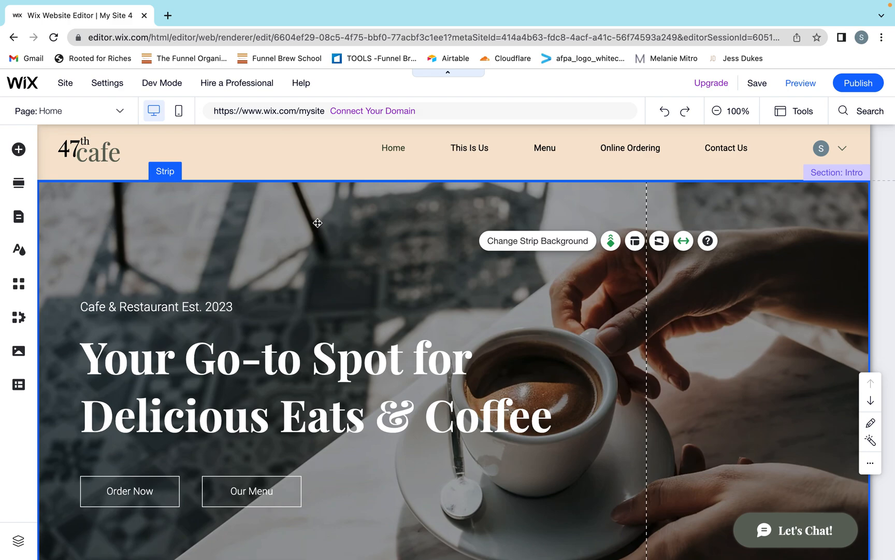
{"action": "mouse_move", "coordinate": [772, 320]}
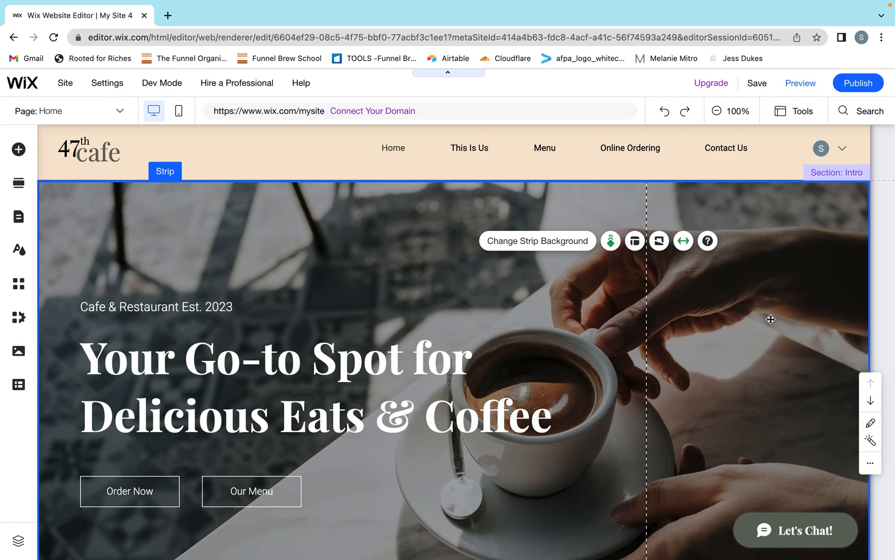
{"action": "mouse_move", "coordinate": [772, 318]}
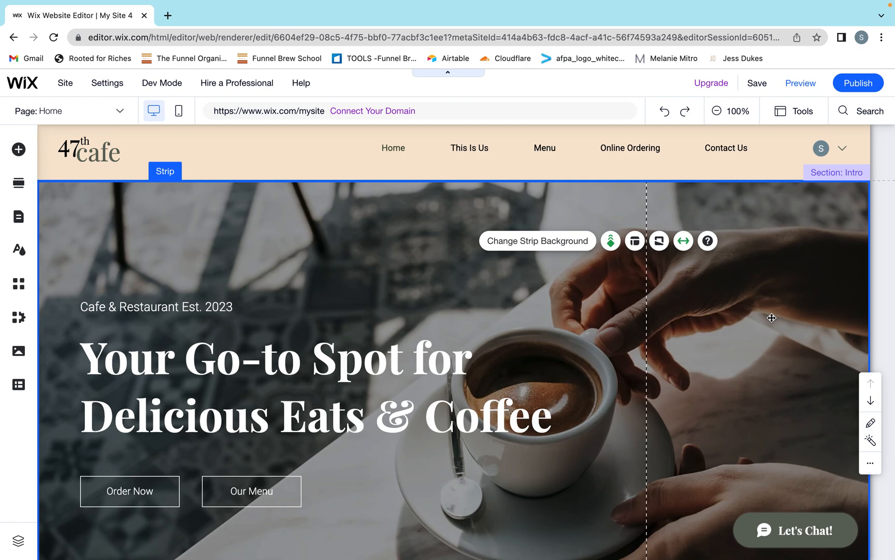
{"action": "mouse_move", "coordinate": [364, 244]}
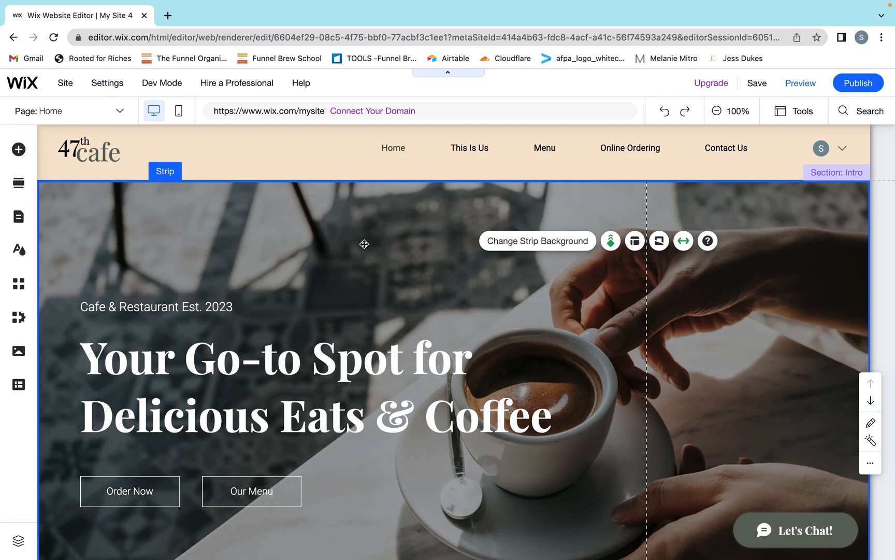